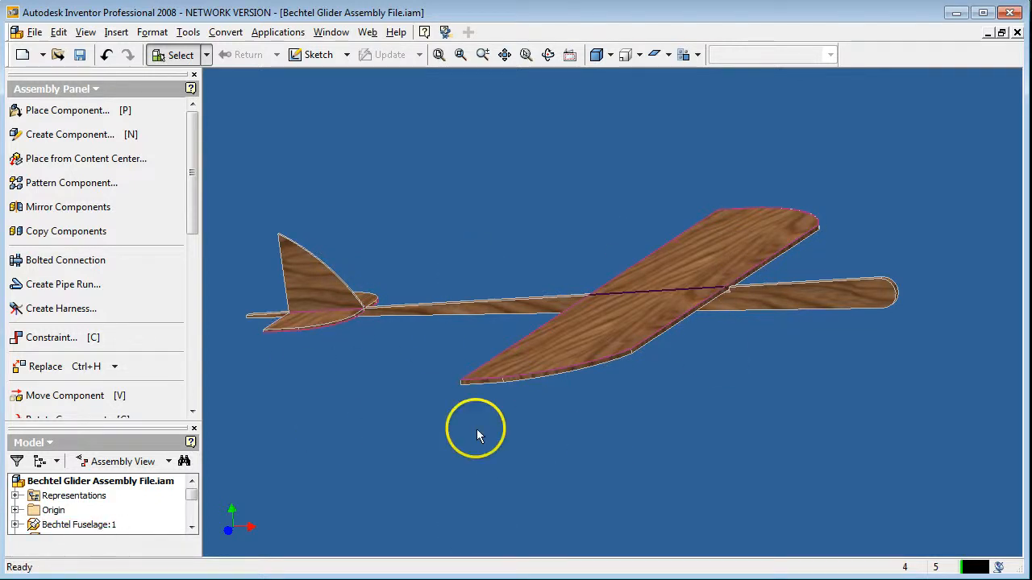
pyautogui.moveTo(561, 164)
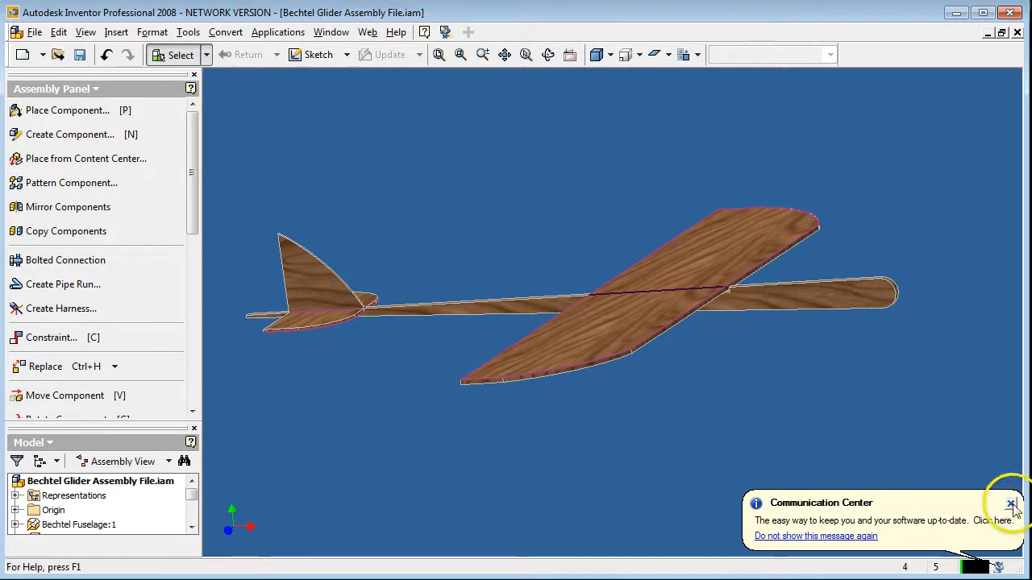
# - Create a new assembly from the Metric Standard (mm).iam template
pyautogui.click(1012, 503)
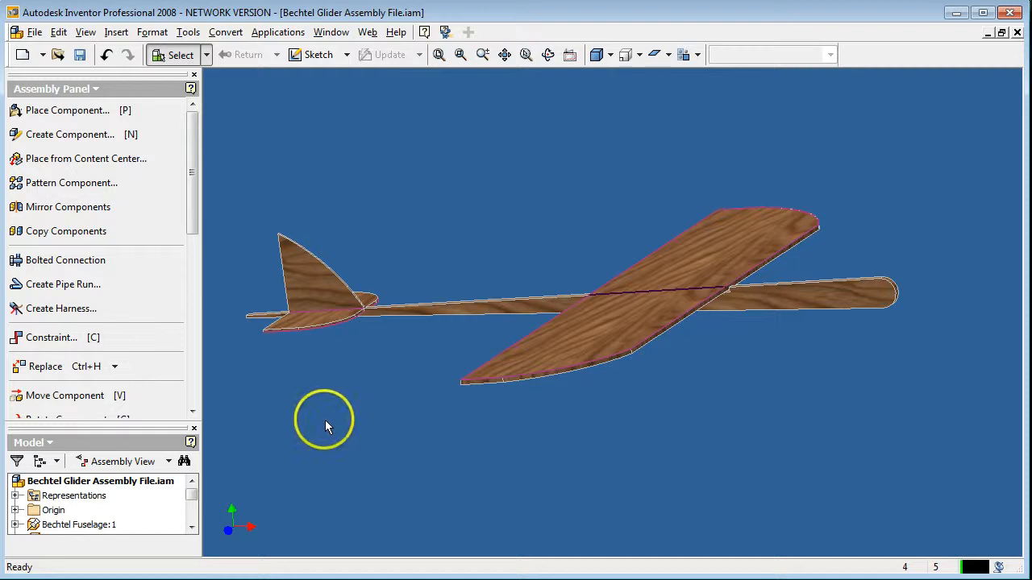
pyautogui.click(35, 33)
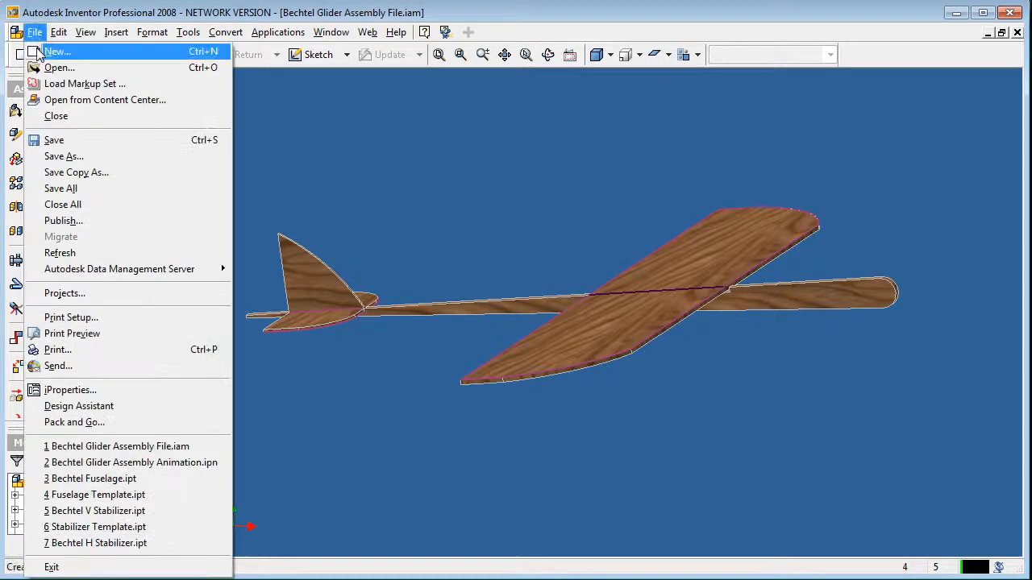
pyautogui.click(56, 50)
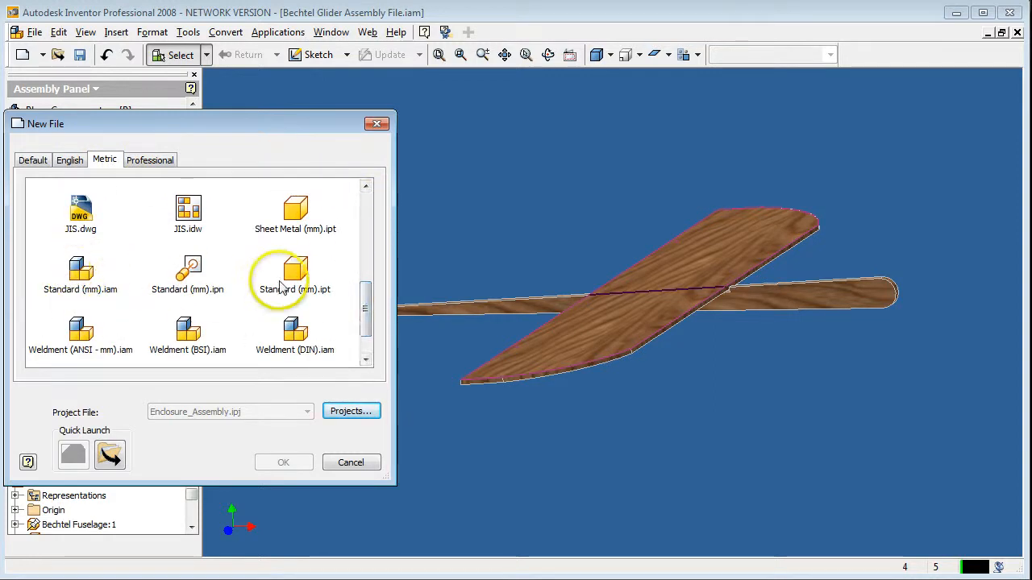
pyautogui.moveTo(309, 277)
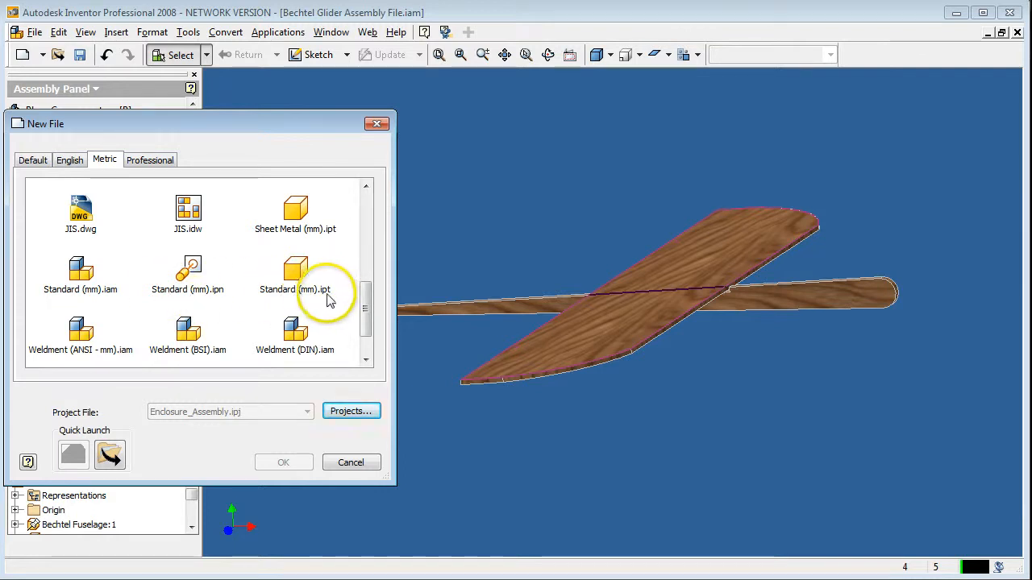
pyautogui.moveTo(81, 274)
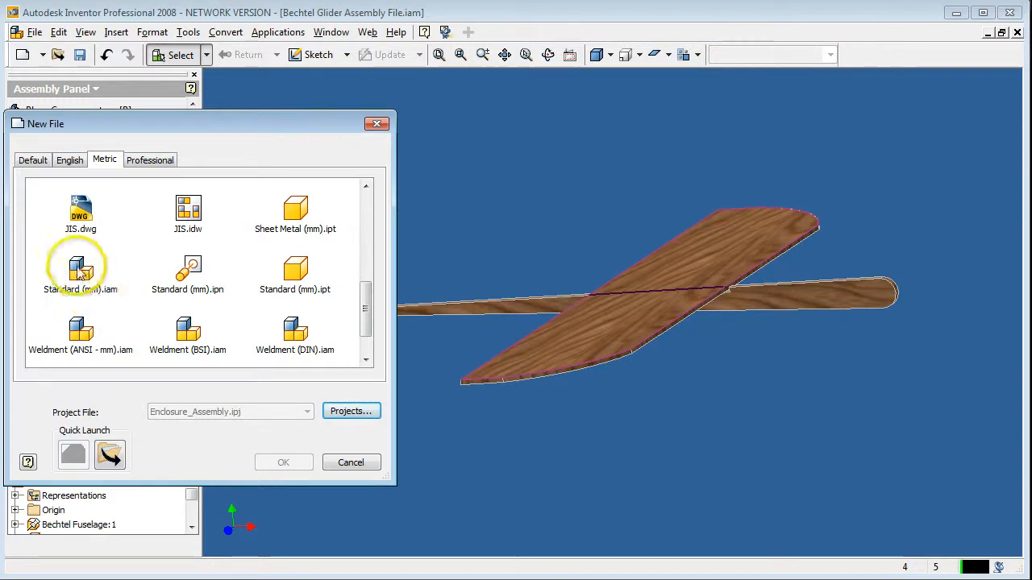
pyautogui.click(80, 270)
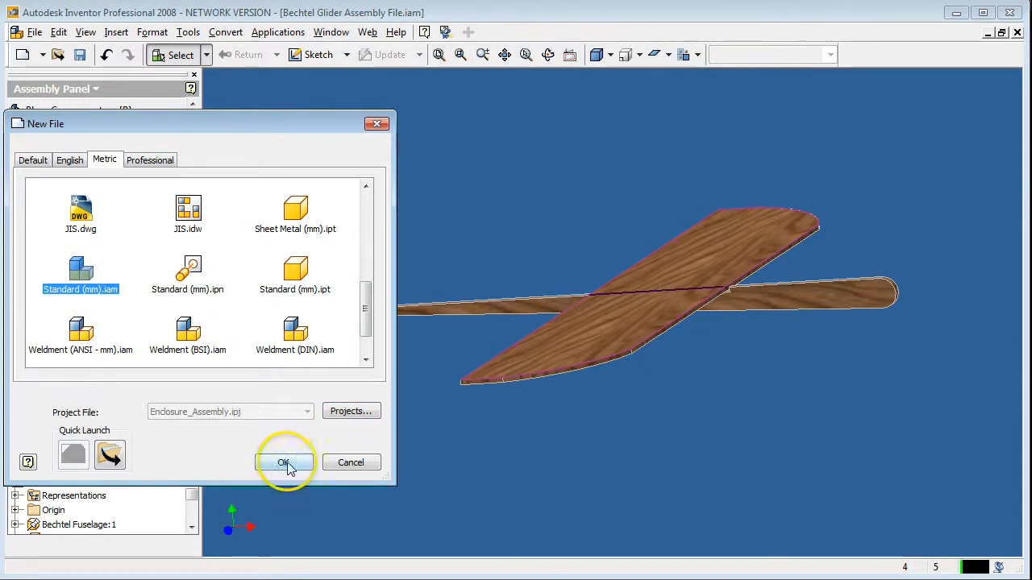
pyautogui.click(284, 461)
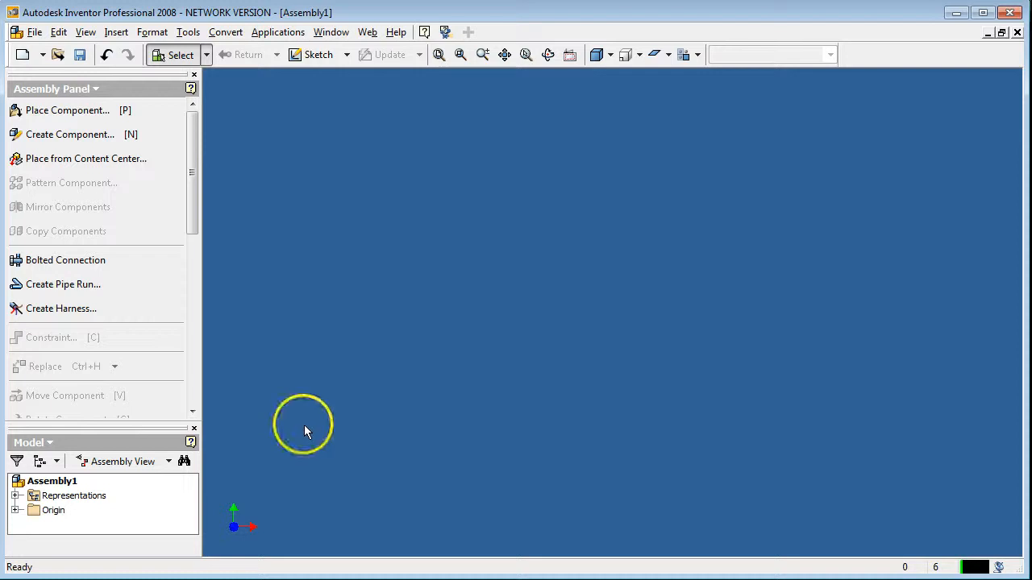
pyautogui.moveTo(451, 540)
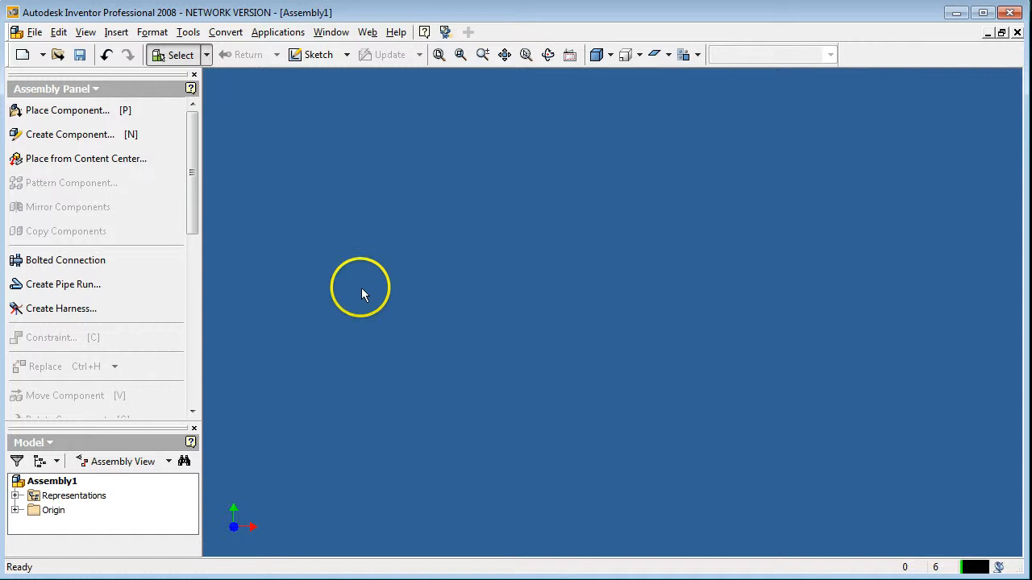
pyautogui.moveTo(73, 109)
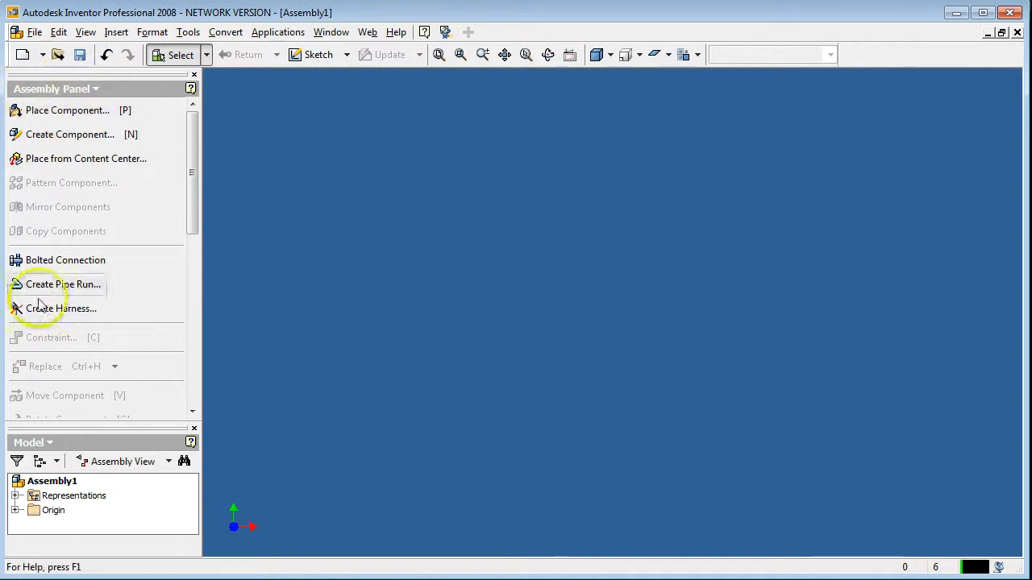
pyautogui.moveTo(62, 308)
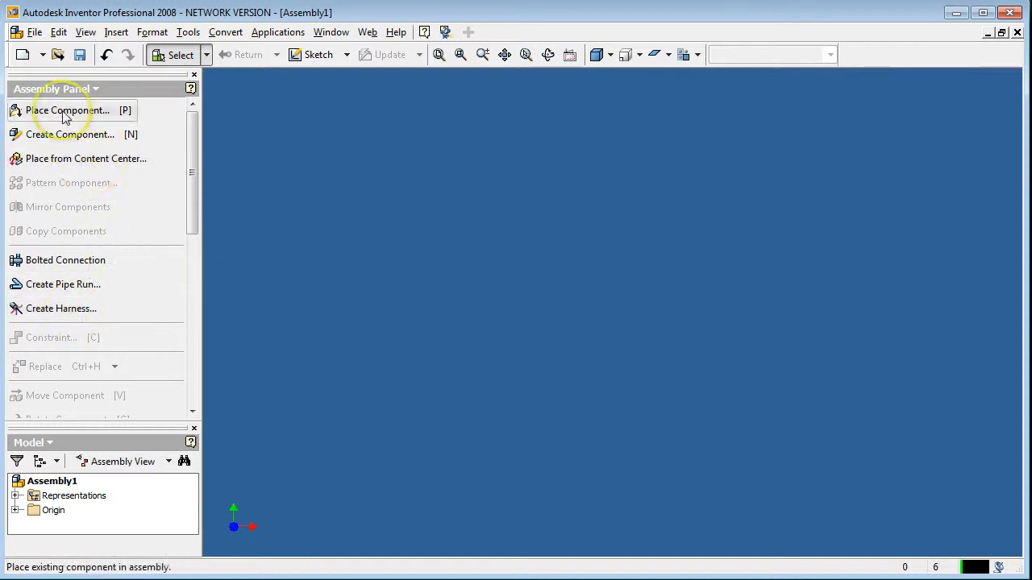
pyautogui.moveTo(61, 116)
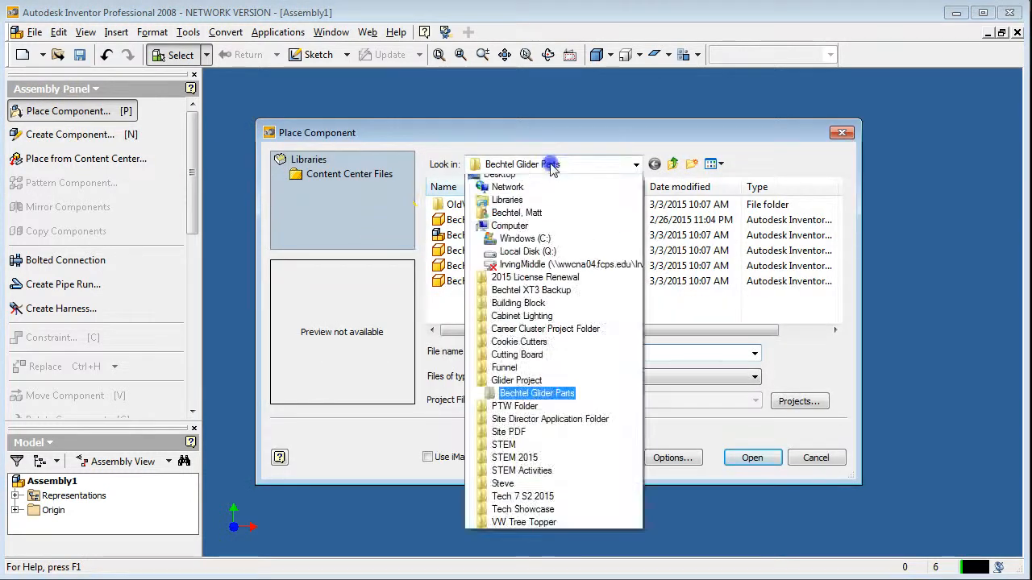
# - Place Bechtel Fuselage.ipt from the Bechtel Glider Parts folder as the first component
pyautogui.click(515, 380)
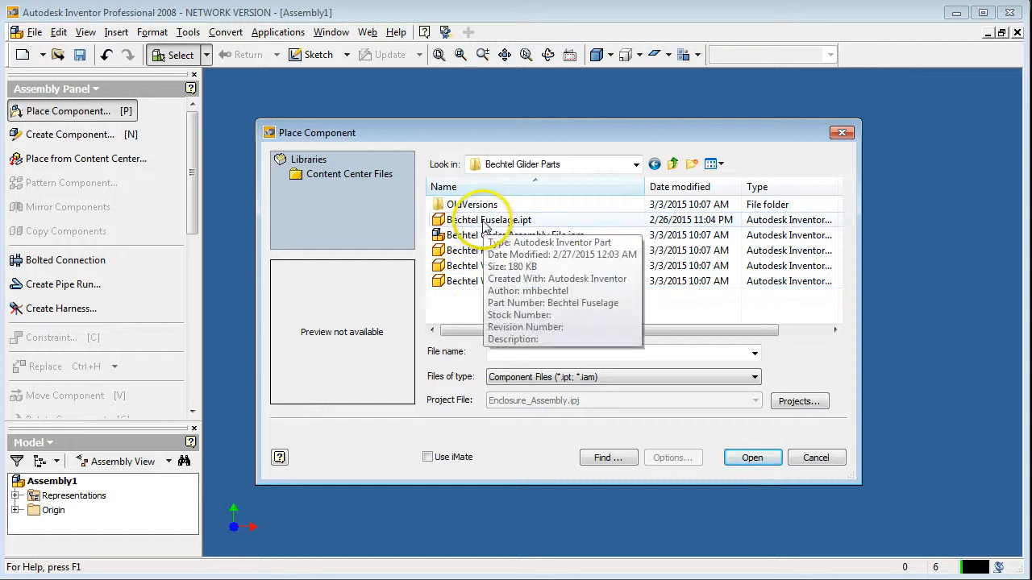
pyautogui.click(490, 220)
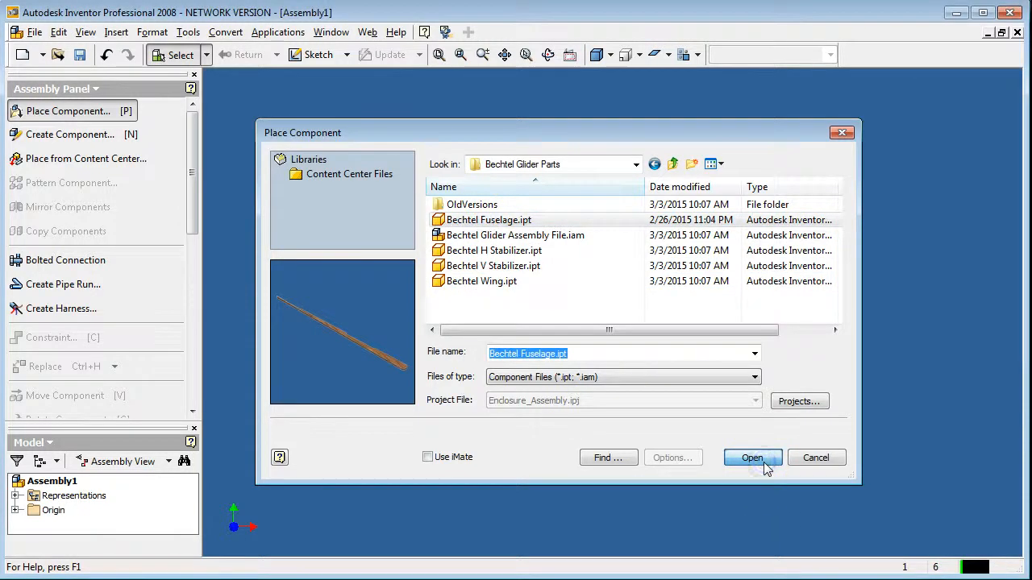
pyautogui.click(752, 457)
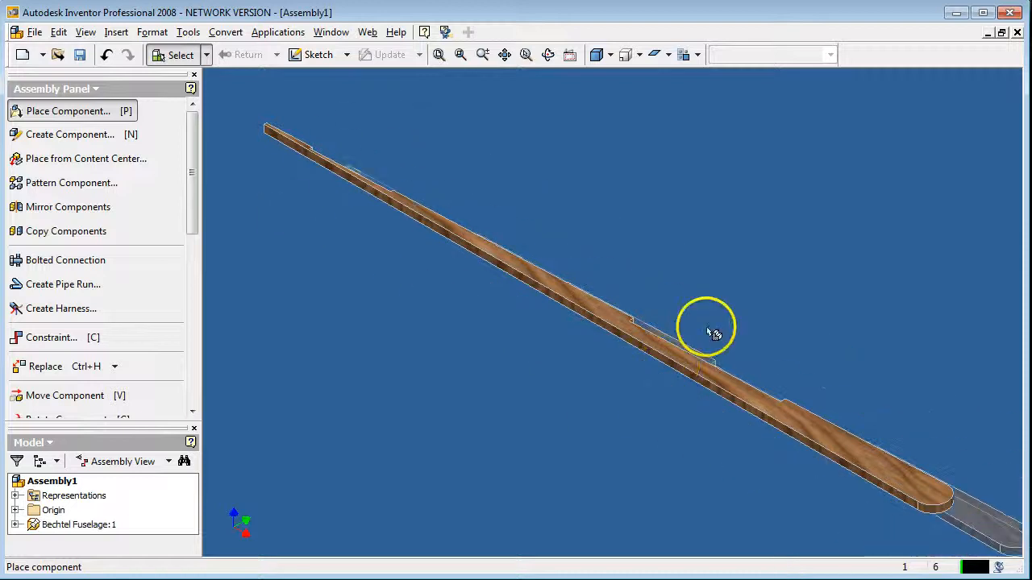
pyautogui.moveTo(709, 331); pyautogui.dragTo(599, 383)
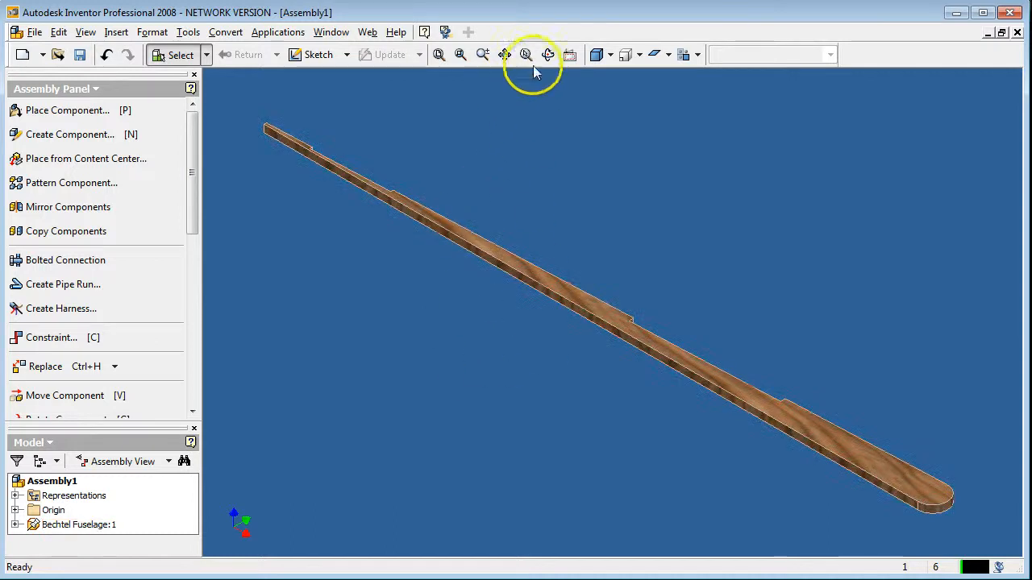
pyautogui.click(548, 55)
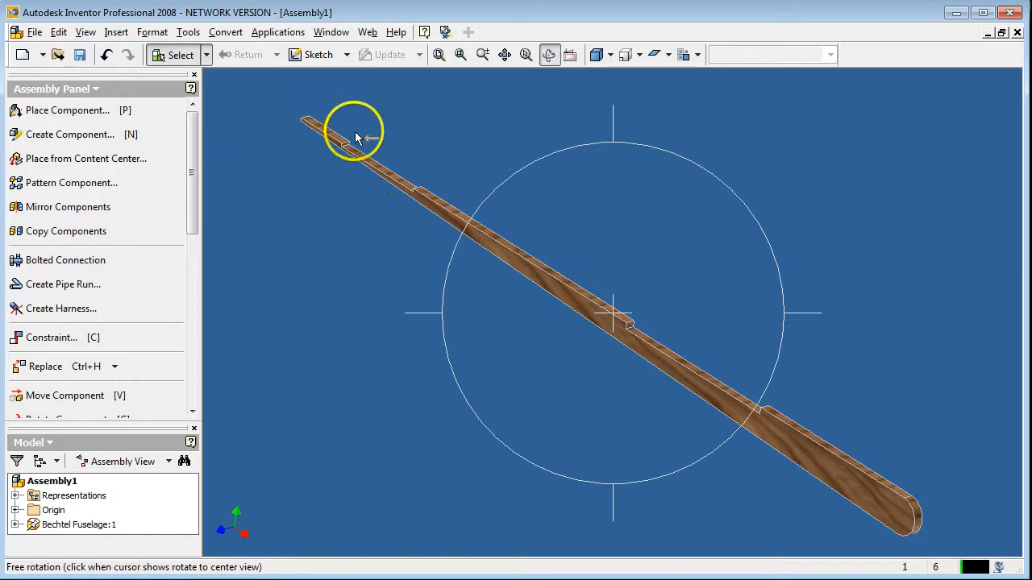
pyautogui.moveTo(361, 159)
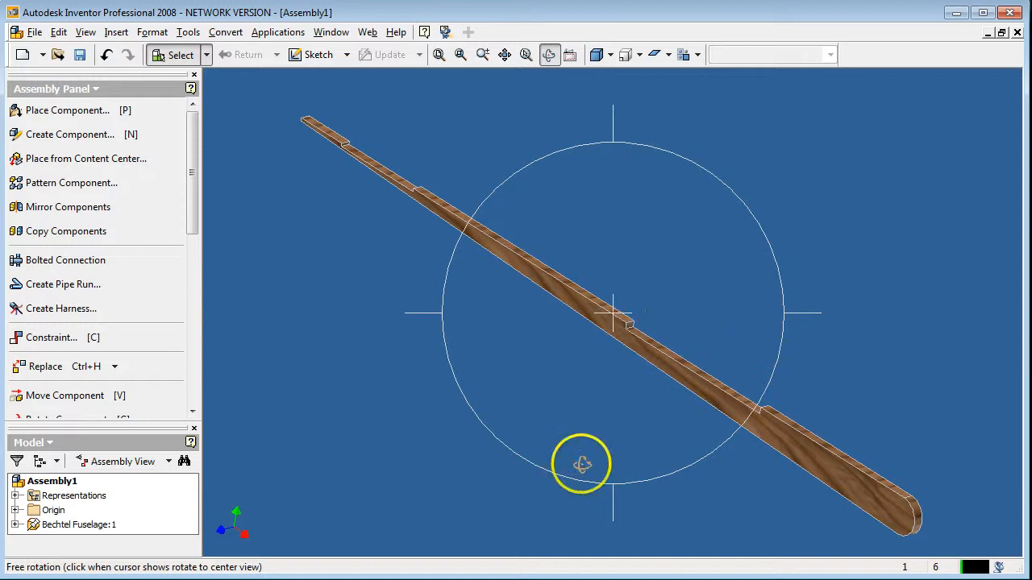
pyautogui.moveTo(337, 187)
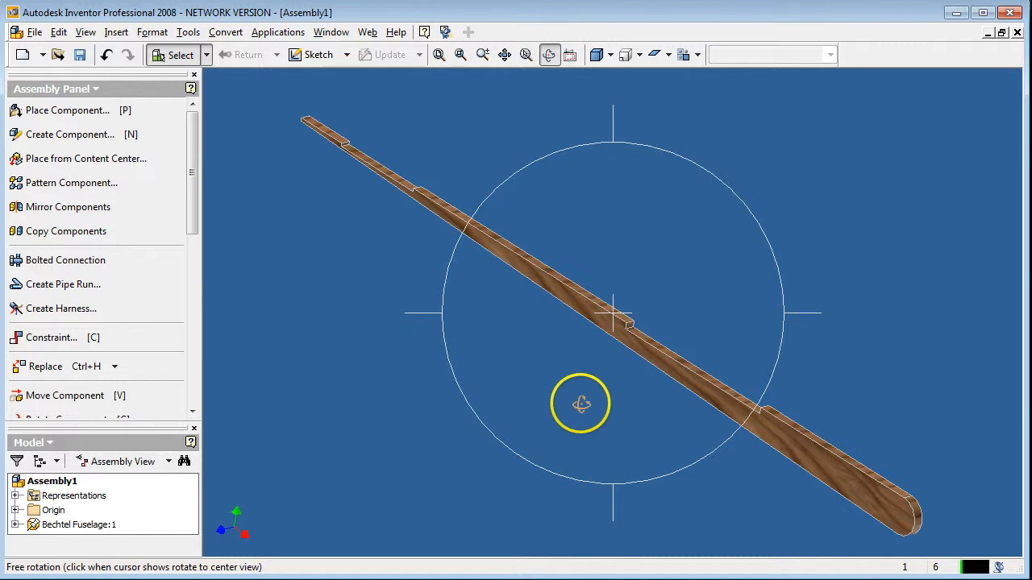
pyautogui.moveTo(708, 337)
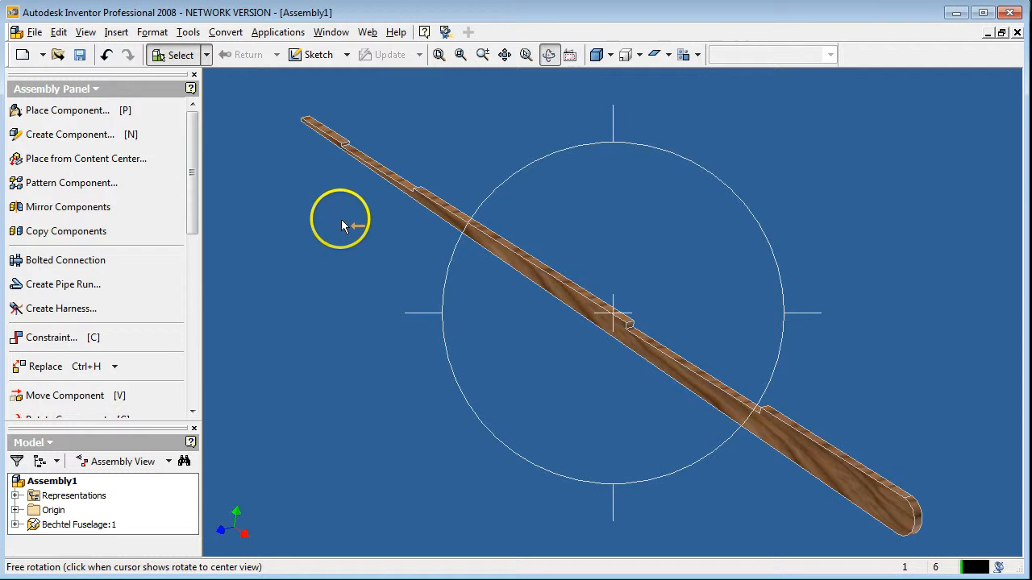
pyautogui.moveTo(982, 406)
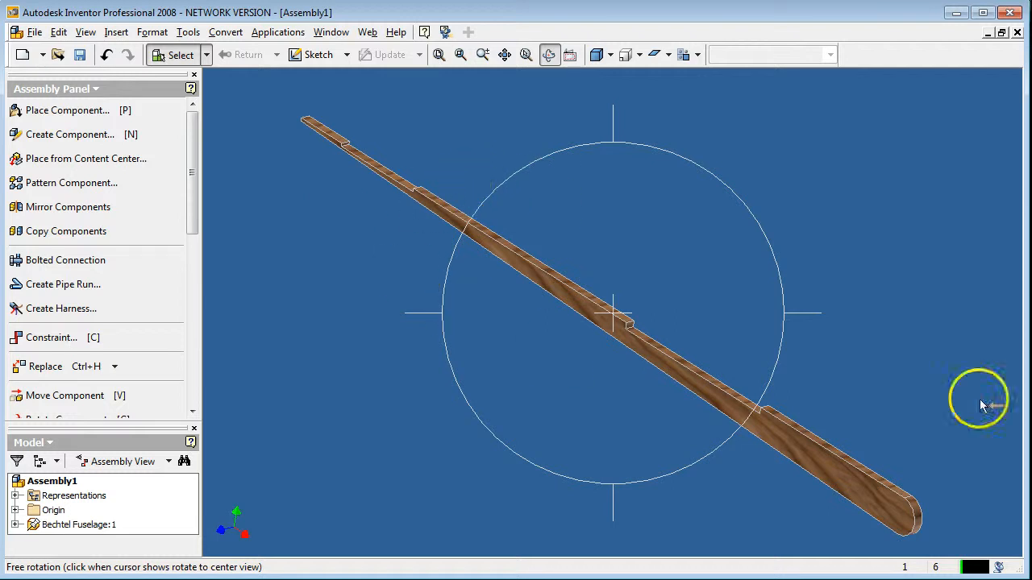
pyautogui.moveTo(390, 161)
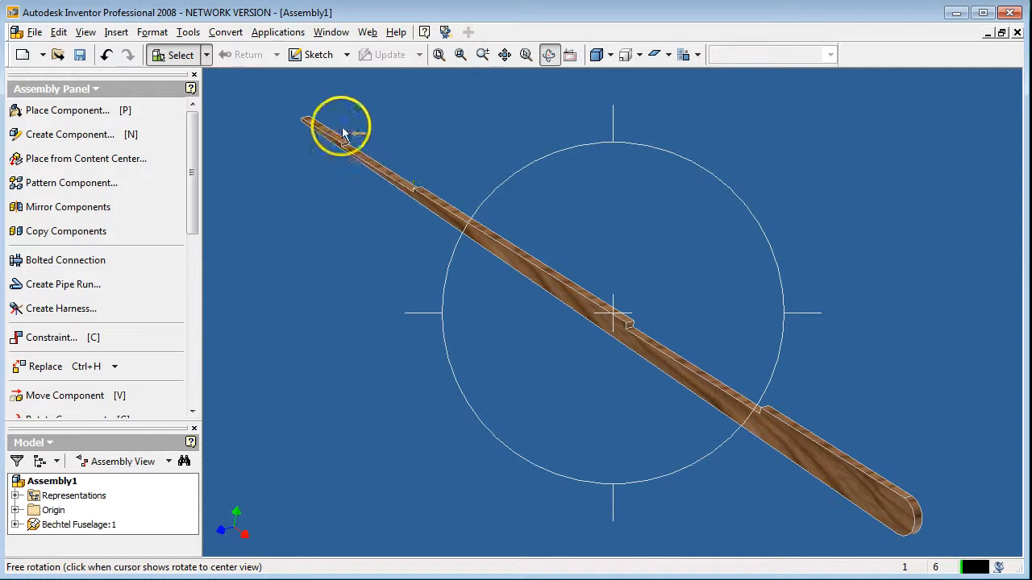
pyautogui.moveTo(395, 194)
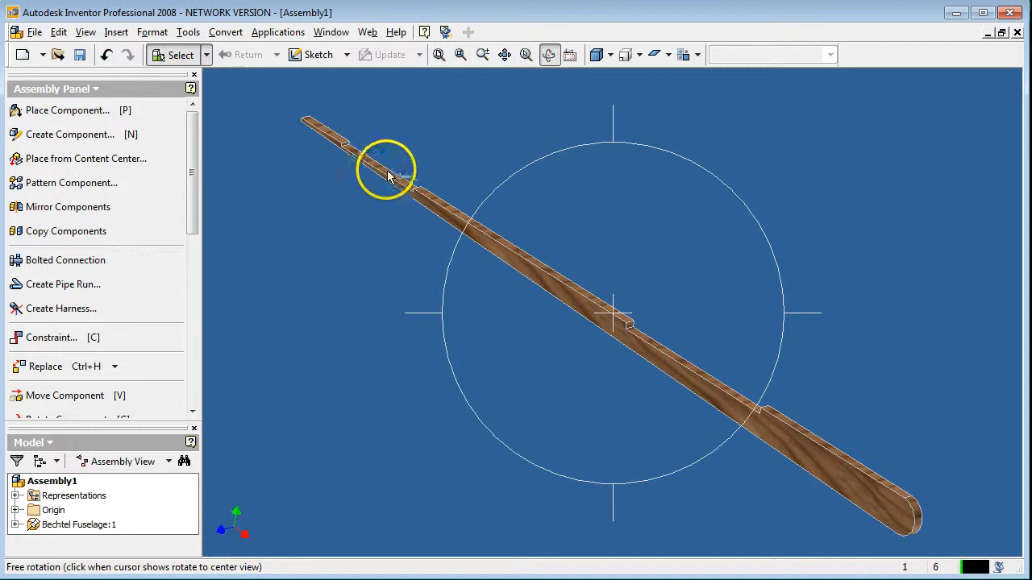
pyautogui.moveTo(387, 175); pyautogui.dragTo(374, 161)
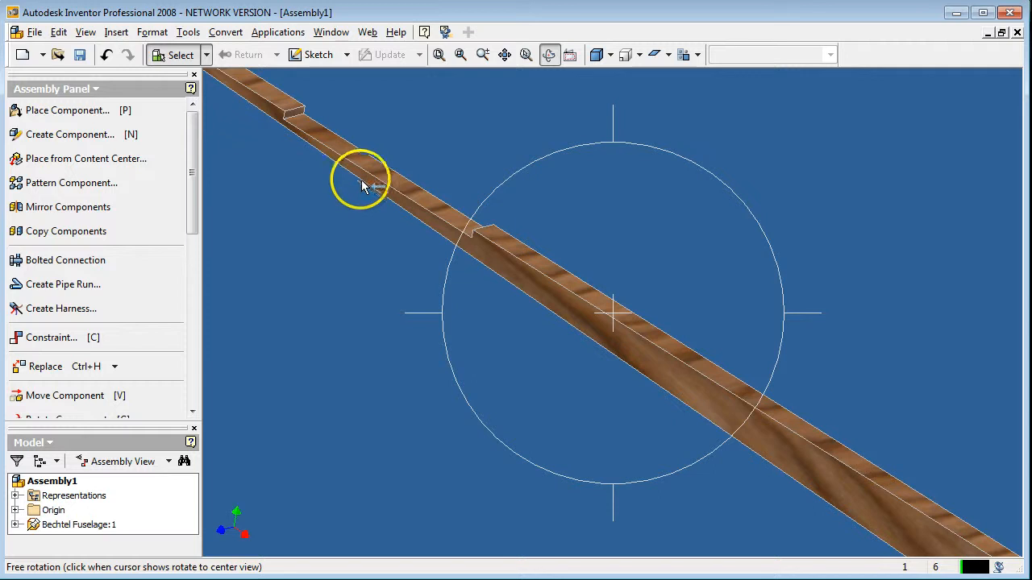
pyautogui.moveTo(280, 191)
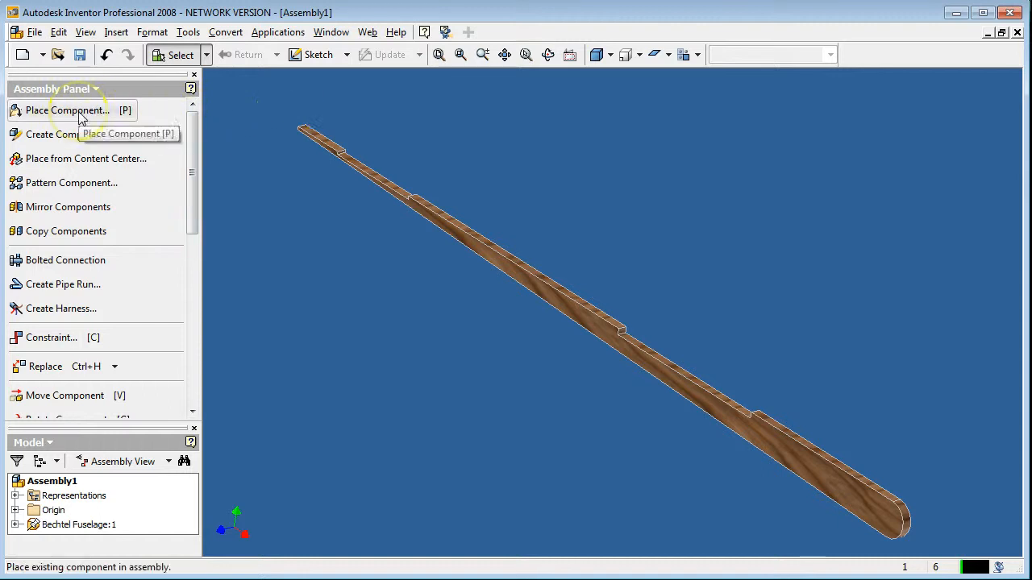
# - Place Bechtel Wing.ipt into the assembly beside the fuselage and finish placement
pyautogui.click(66, 109)
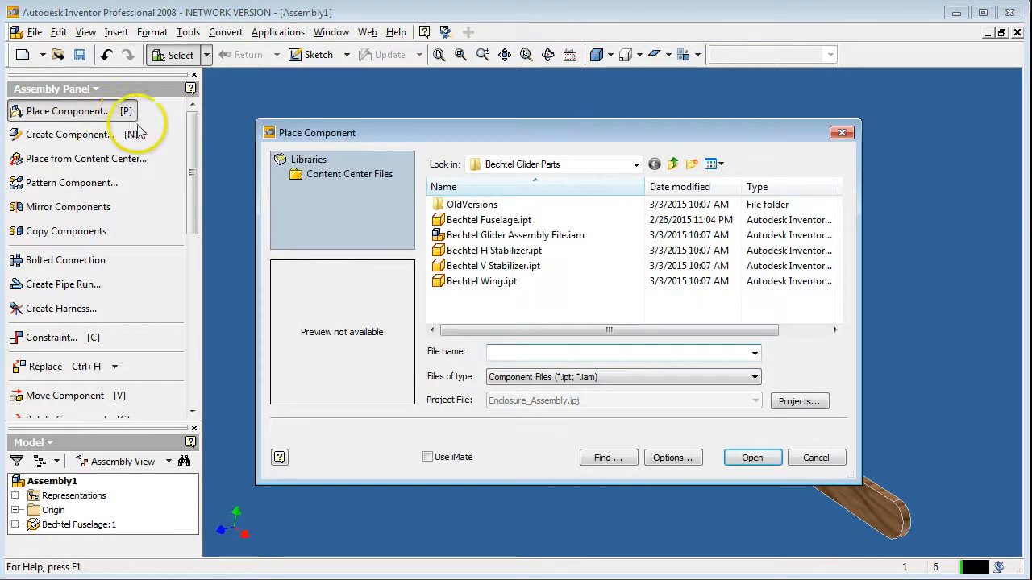
pyautogui.moveTo(480, 280)
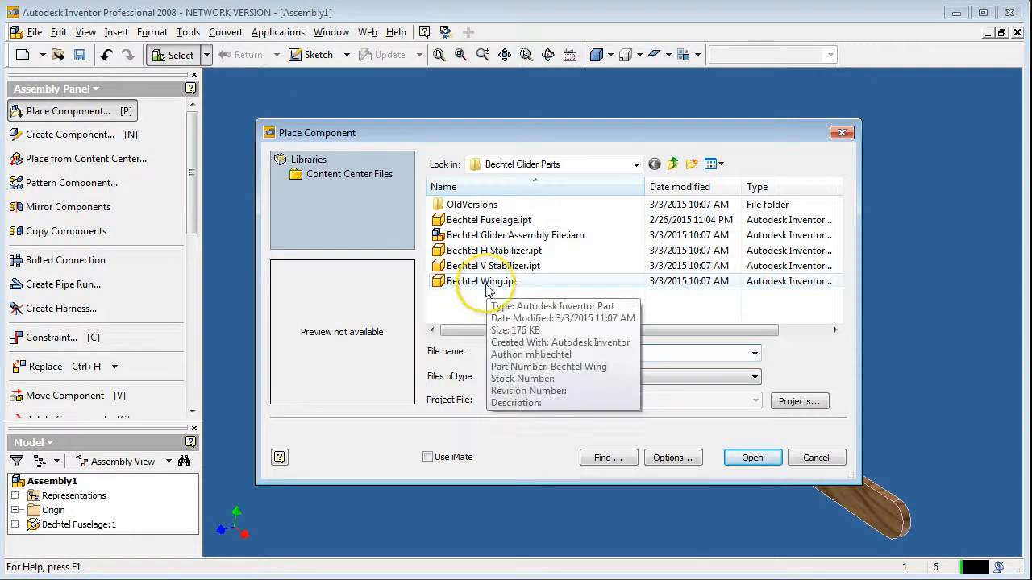
pyautogui.click(752, 458)
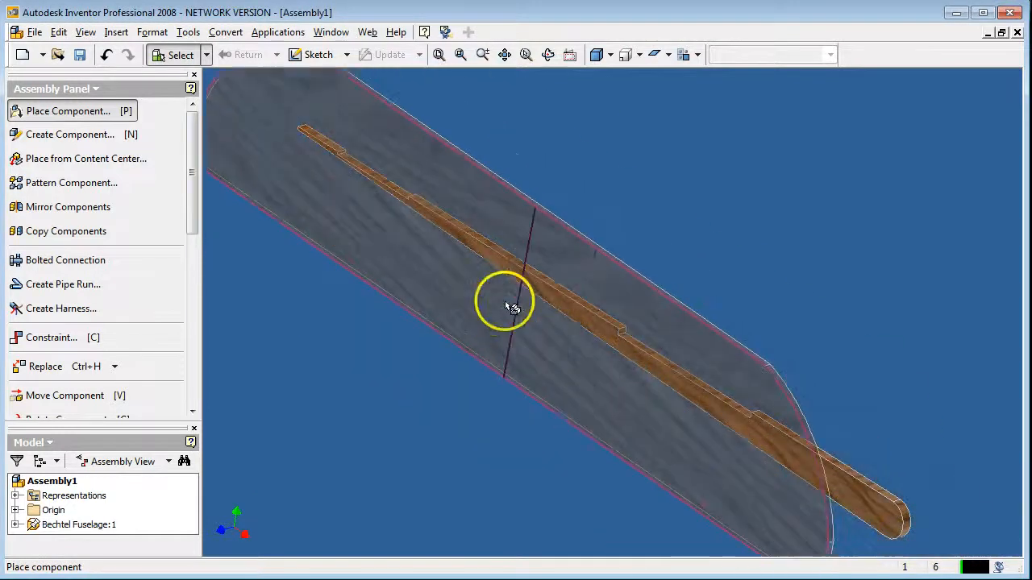
pyautogui.rightClick(507, 304)
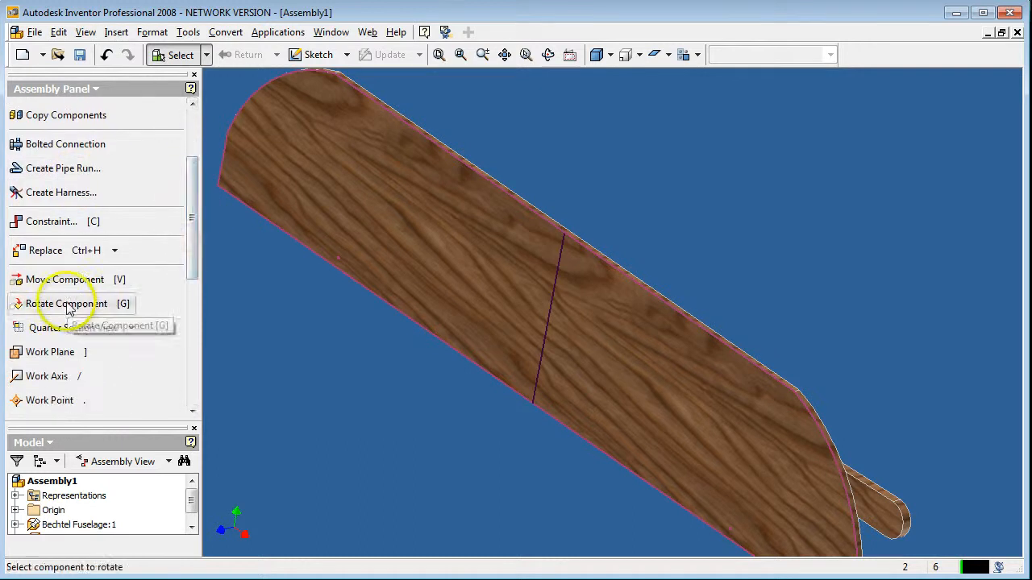
# - Rotate the wing component so it lies crosswise over the fuselage
pyautogui.click(68, 303)
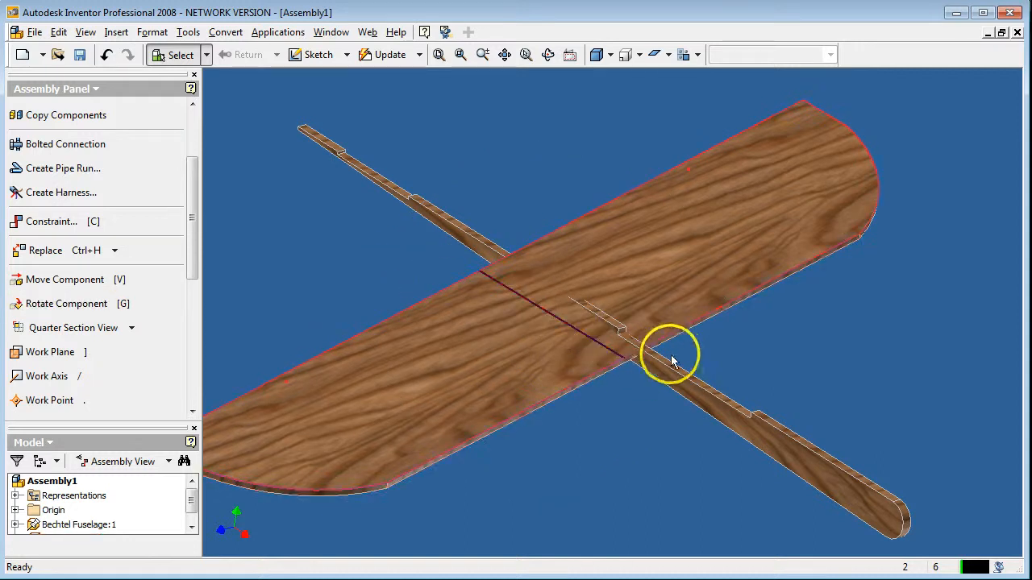
pyautogui.moveTo(164, 174)
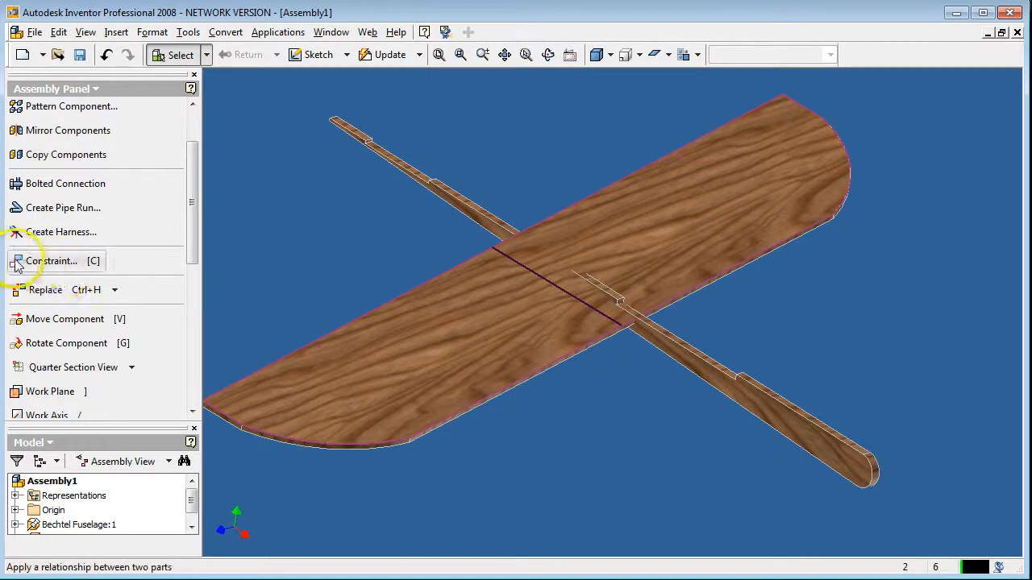
pyautogui.moveTo(55, 261)
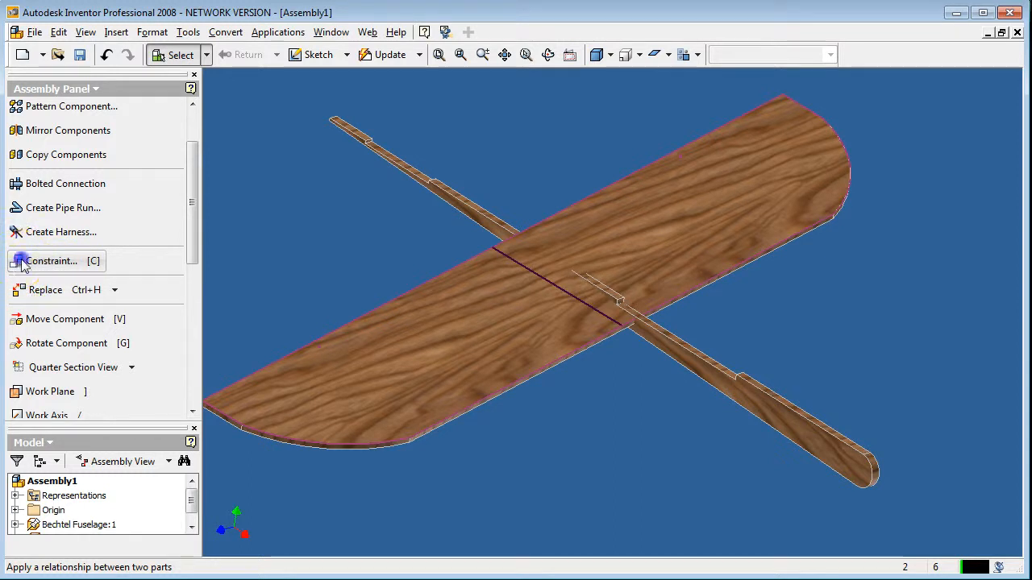
# - Apply a Mate constraint between the wing underside and the fuselage top face
pyautogui.click(52, 261)
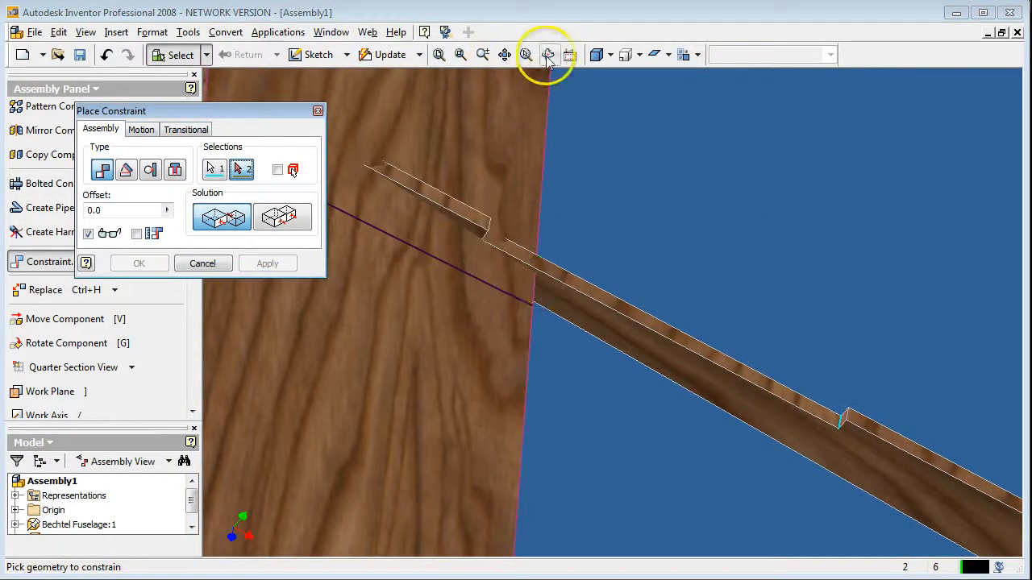
pyautogui.click(548, 55)
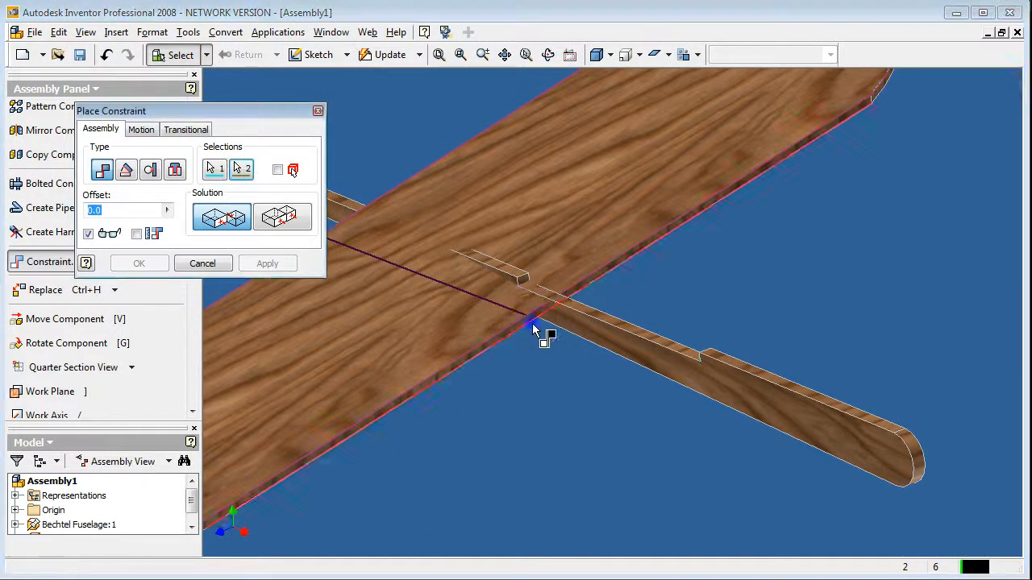
pyautogui.click(268, 264)
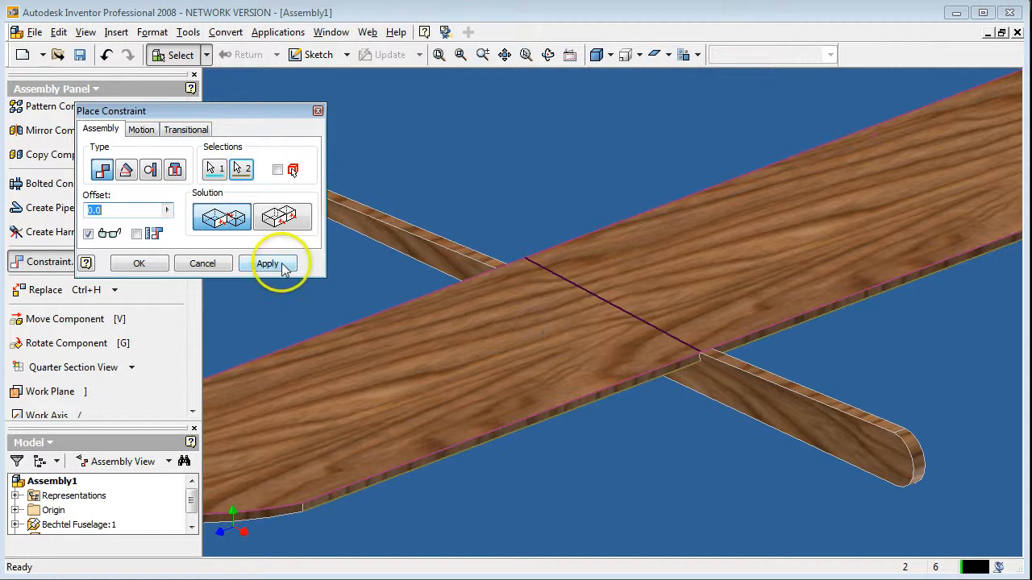
pyautogui.click(268, 264)
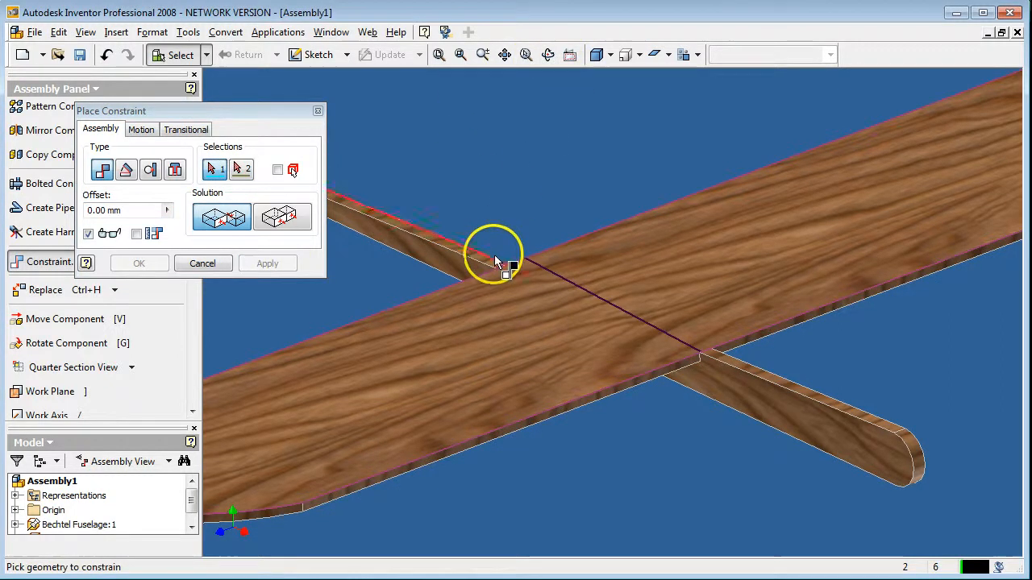
# - Close the Place Constraint dialog, leaving the wing mated across the fuselage
pyautogui.click(203, 262)
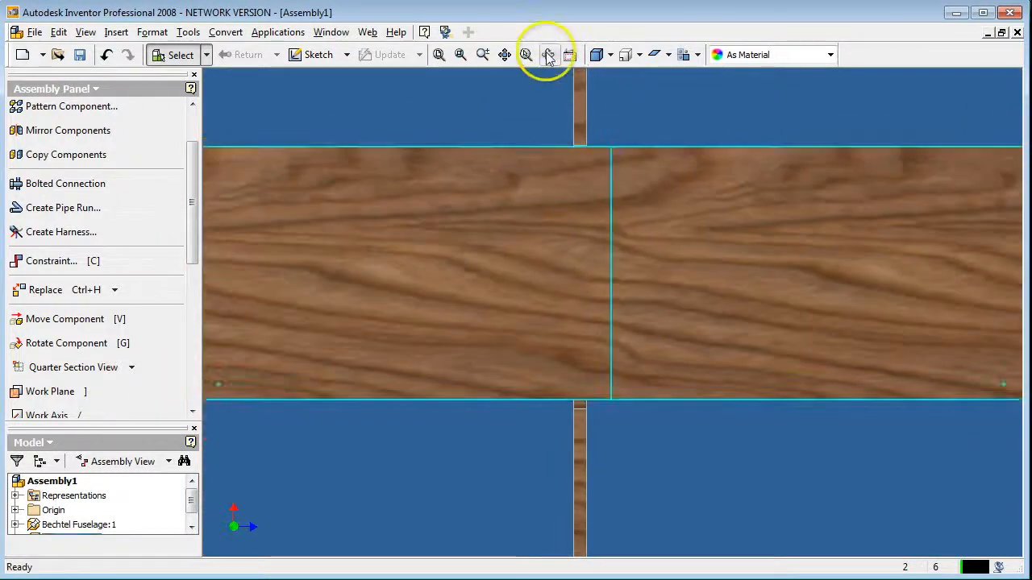
# - Orbit the assembly to view the wing edge-on against the fuselage notch
pyautogui.click(548, 55)
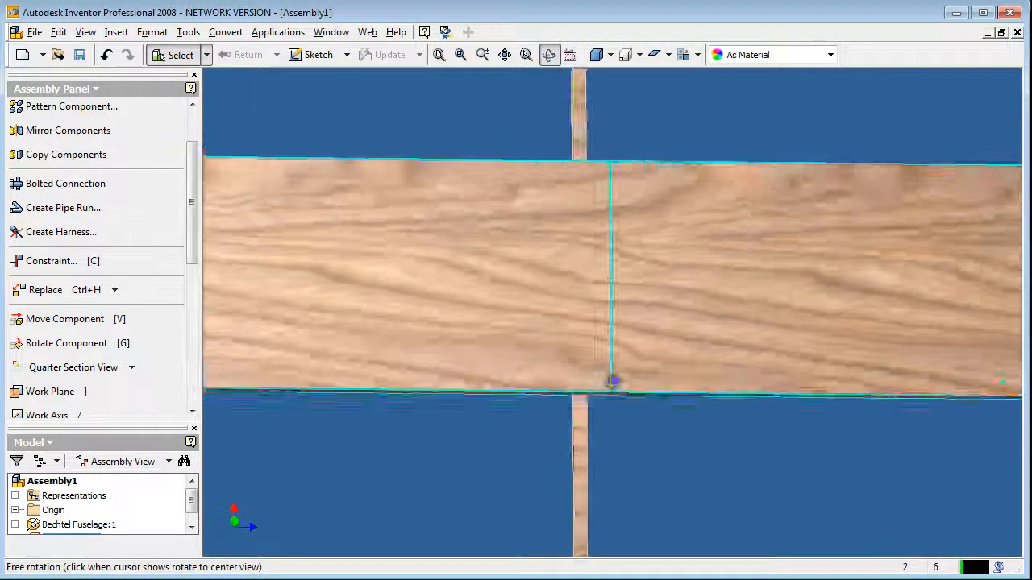
pyautogui.moveTo(612, 378); pyautogui.dragTo(532, 277)
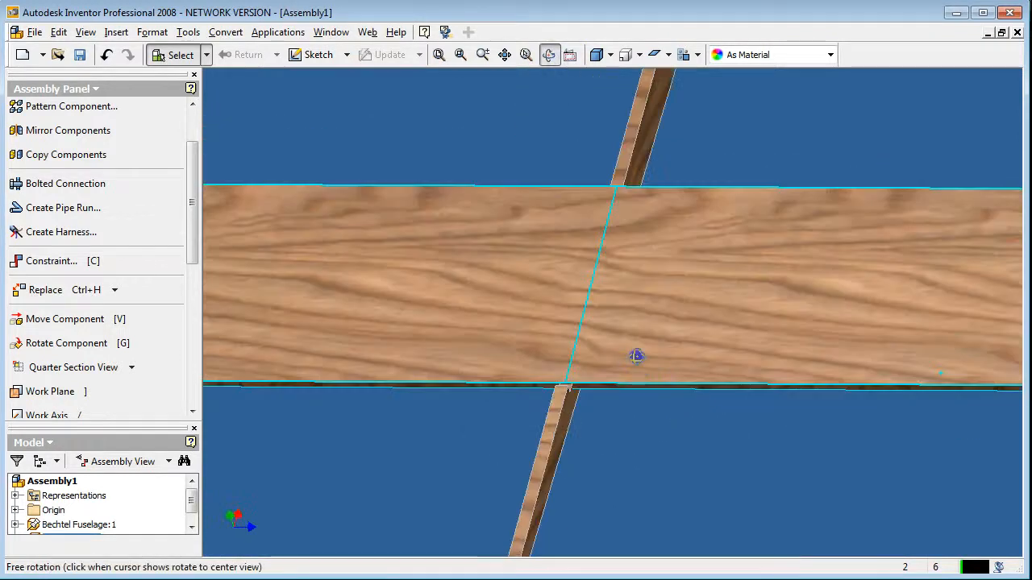
pyautogui.moveTo(636, 356); pyautogui.dragTo(539, 247)
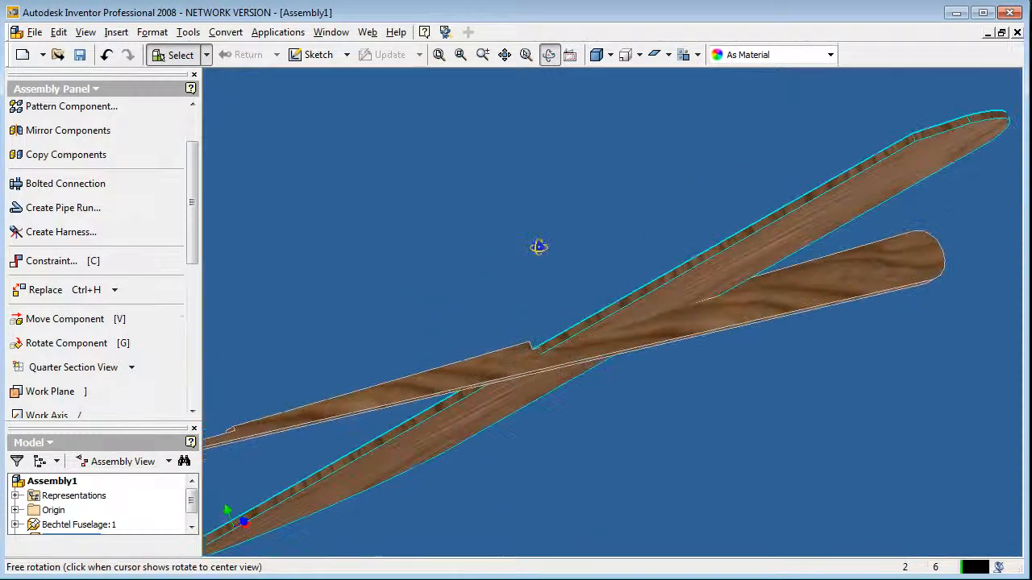
pyautogui.moveTo(539, 246); pyautogui.dragTo(538, 311)
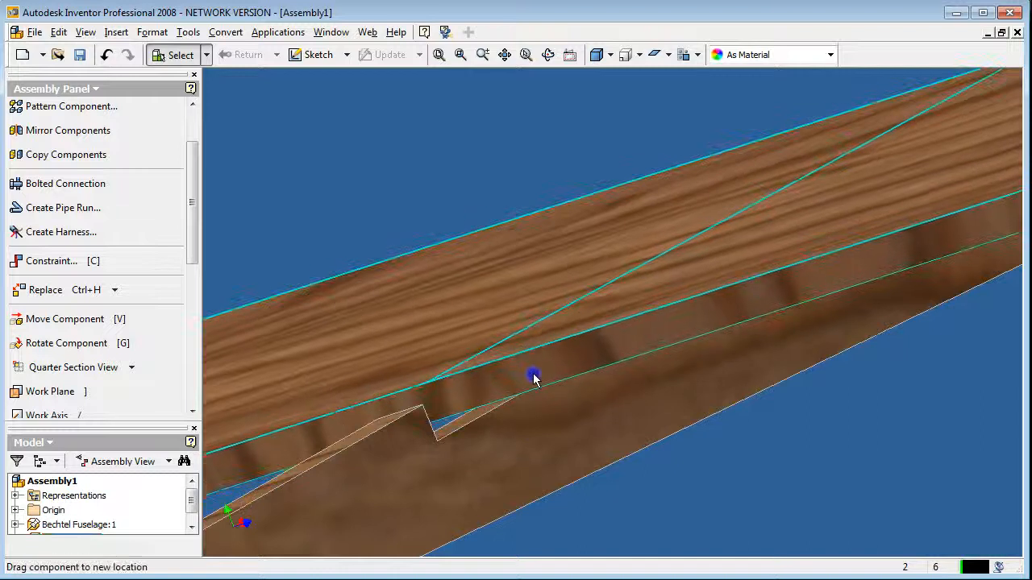
pyautogui.moveTo(535, 379); pyautogui.dragTo(551, 218)
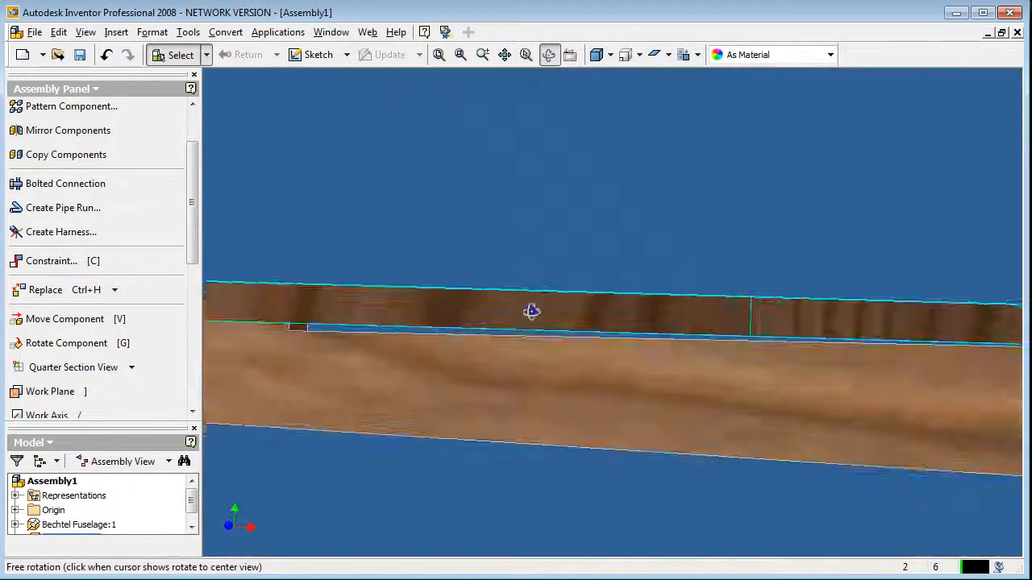
pyautogui.moveTo(532, 312); pyautogui.dragTo(577, 363)
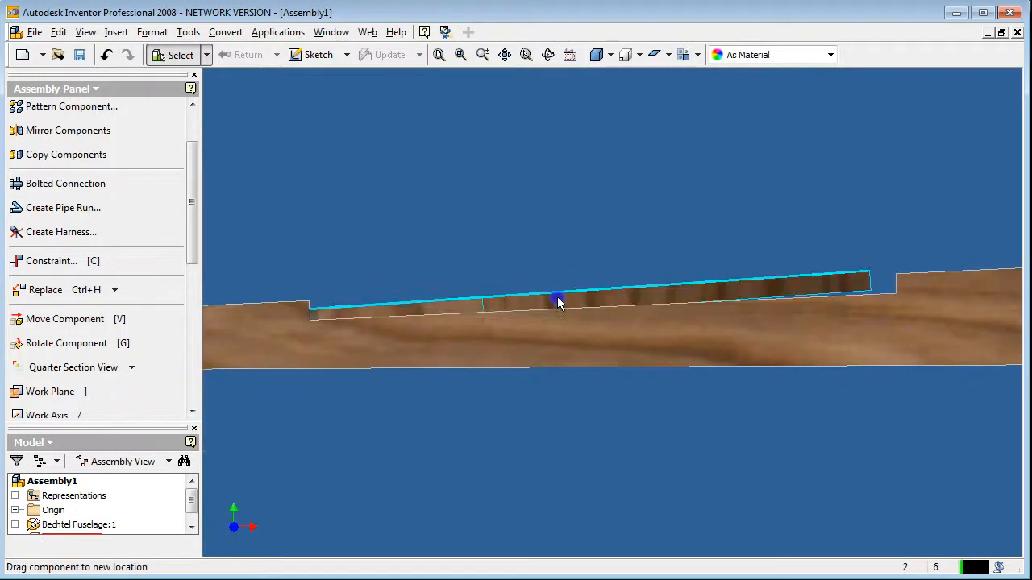
# - Drag the wing to test its constraint, then orbit to inspect the fit along the fuselage
pyautogui.moveTo(558, 303); pyautogui.dragTo(583, 238)
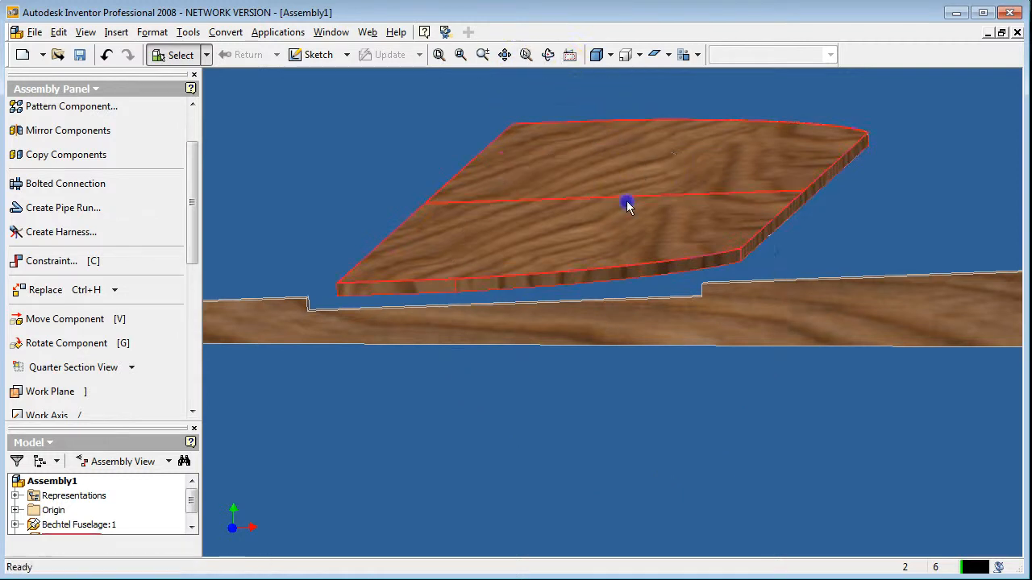
pyautogui.moveTo(629, 201); pyautogui.dragTo(535, 274)
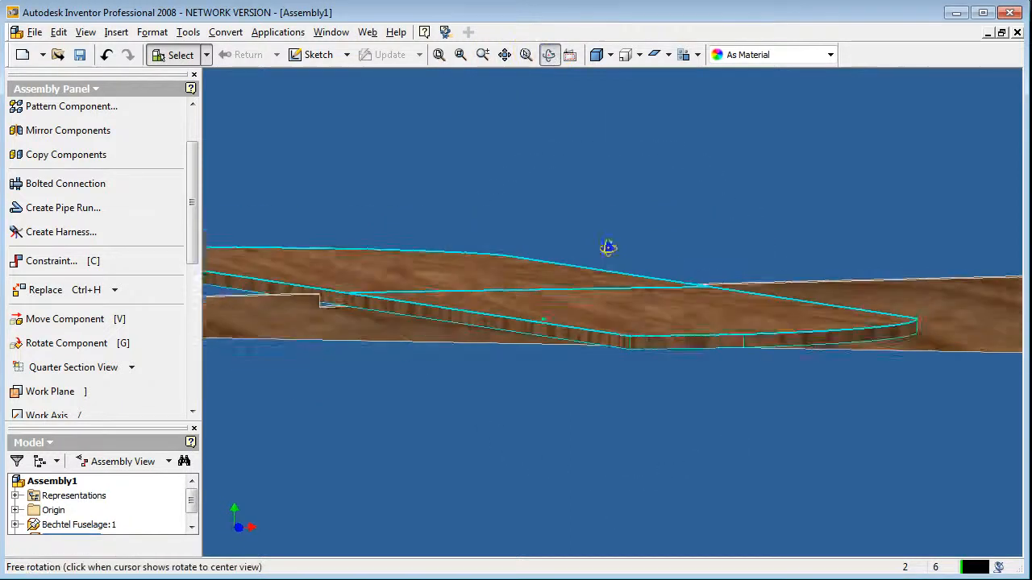
pyautogui.moveTo(609, 248); pyautogui.dragTo(770, 322)
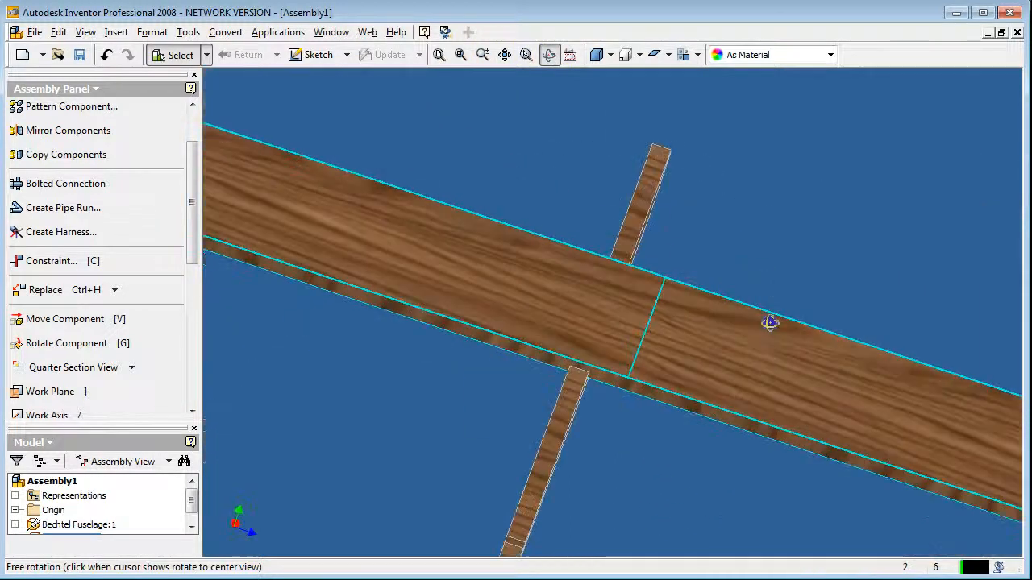
pyautogui.click(653, 309)
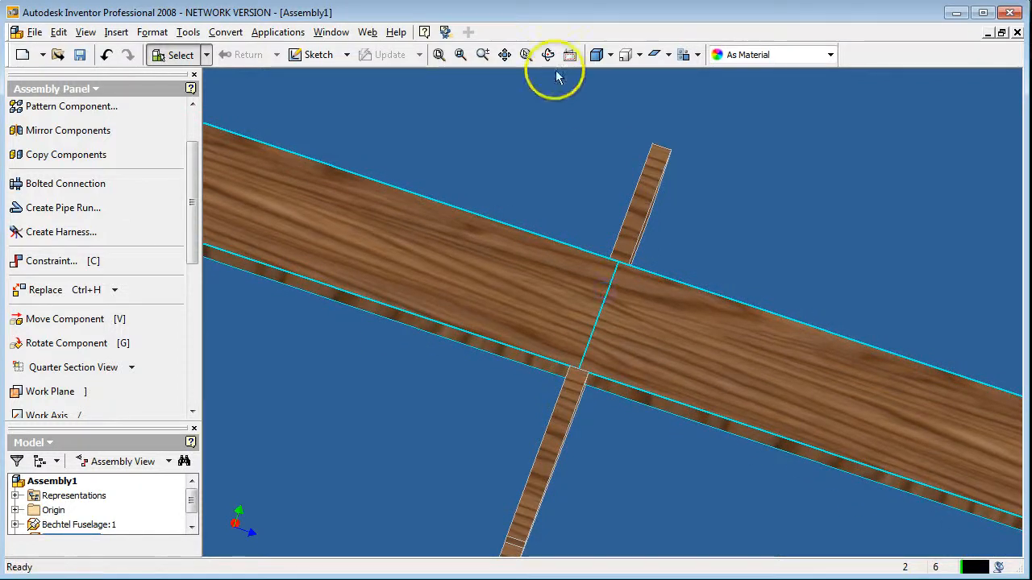
pyautogui.click(548, 55)
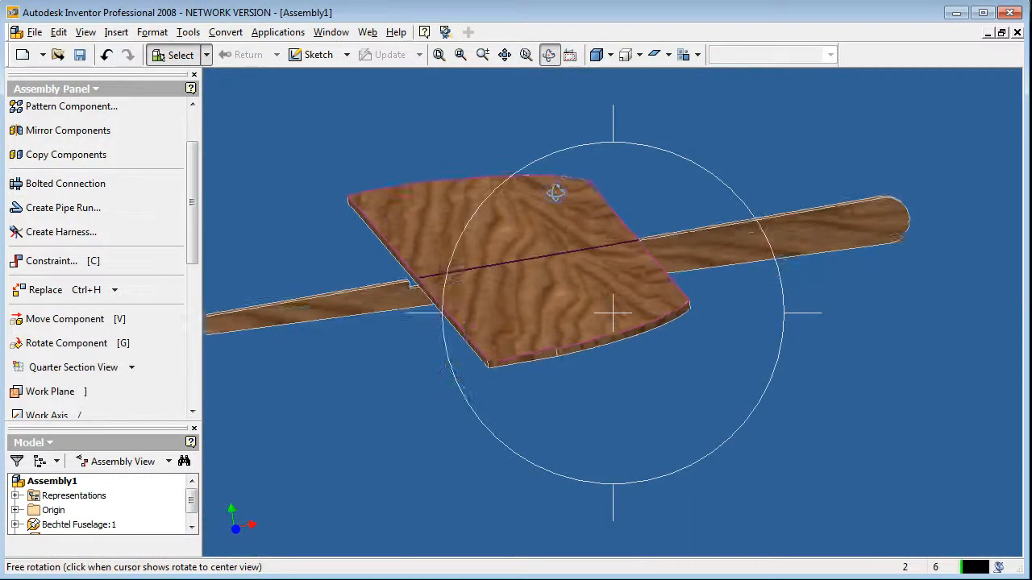
pyautogui.moveTo(557, 193); pyautogui.dragTo(342, 254)
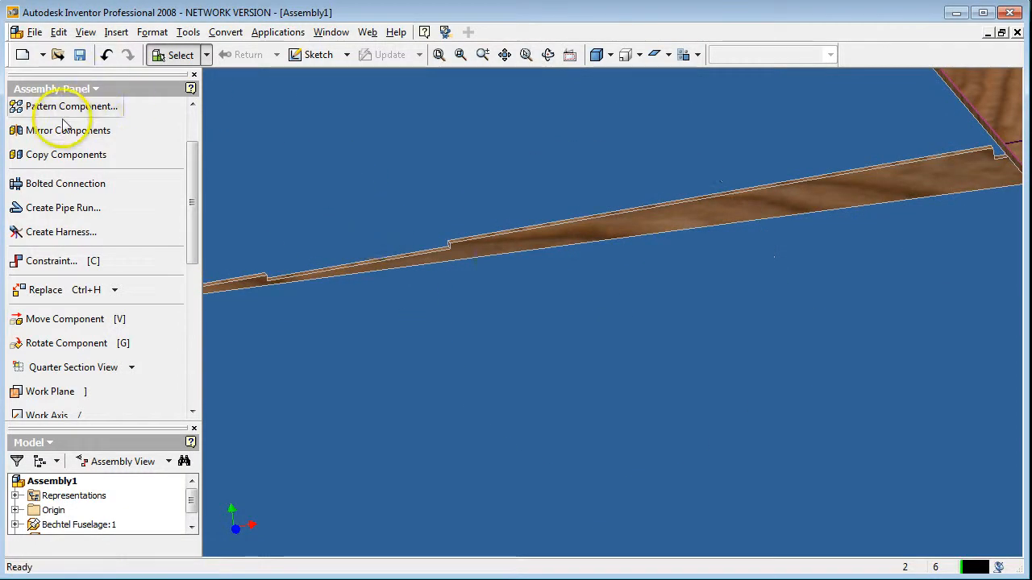
# - Place Bechtel H Stabilizer.ipt as a third component and rotate it to lie level
pyautogui.click(51, 261)
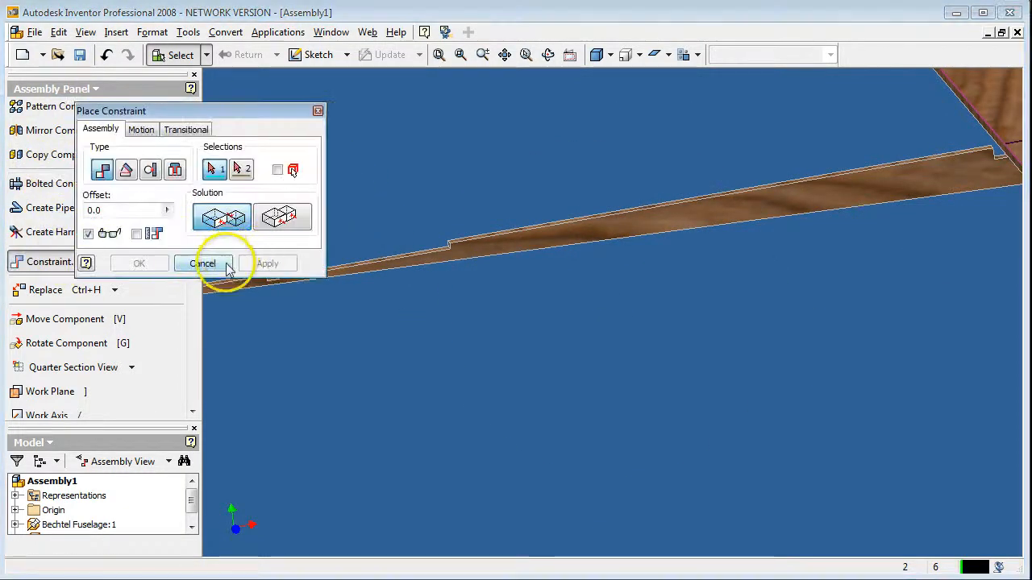
pyautogui.click(203, 265)
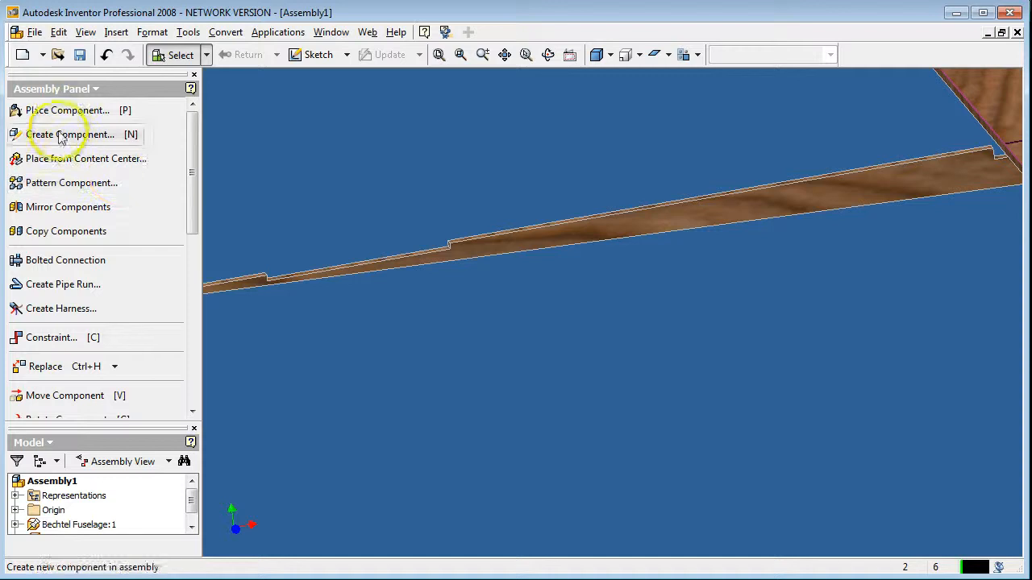
pyautogui.click(68, 110)
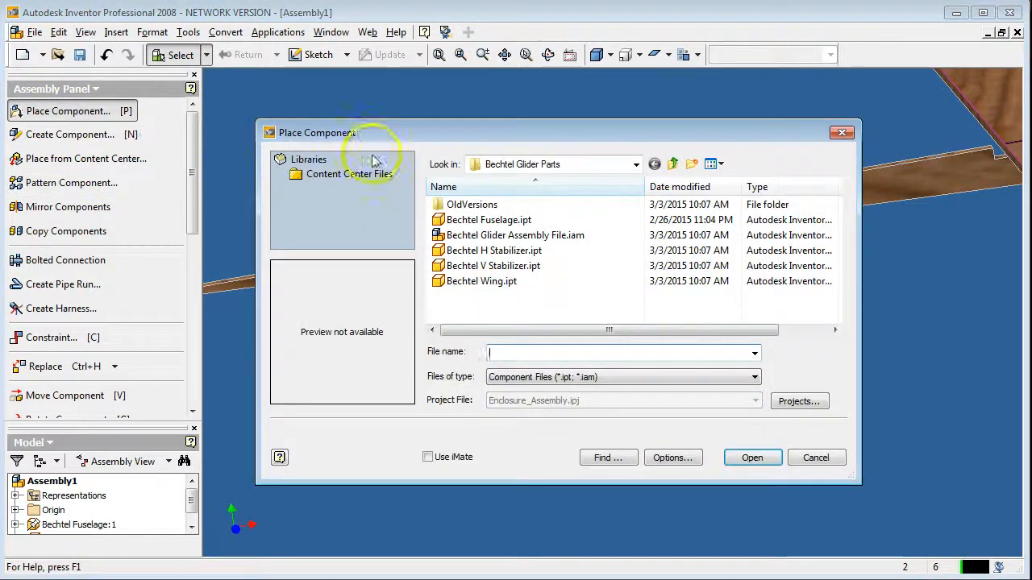
pyautogui.moveTo(493, 265)
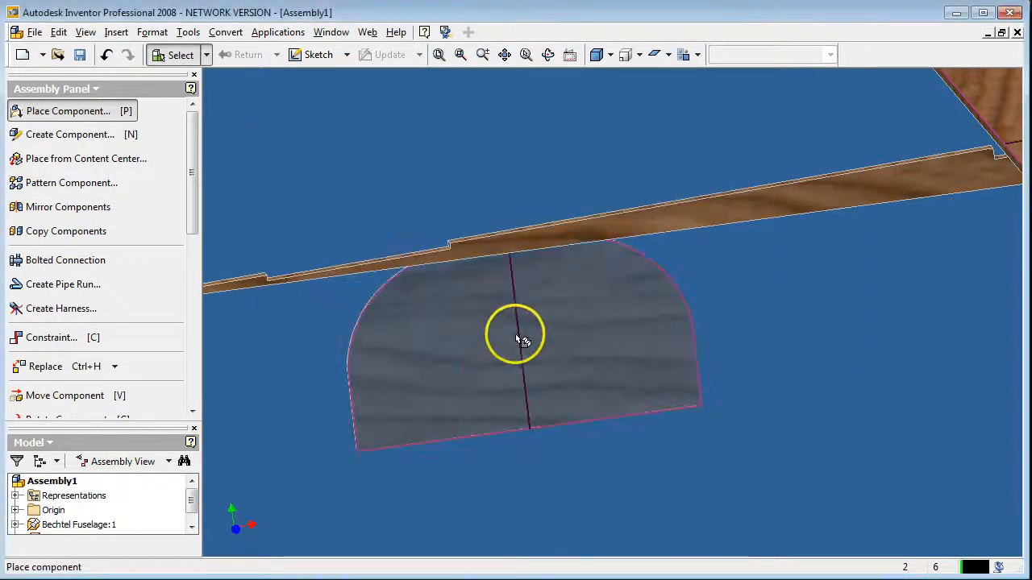
pyautogui.rightClick(524, 339)
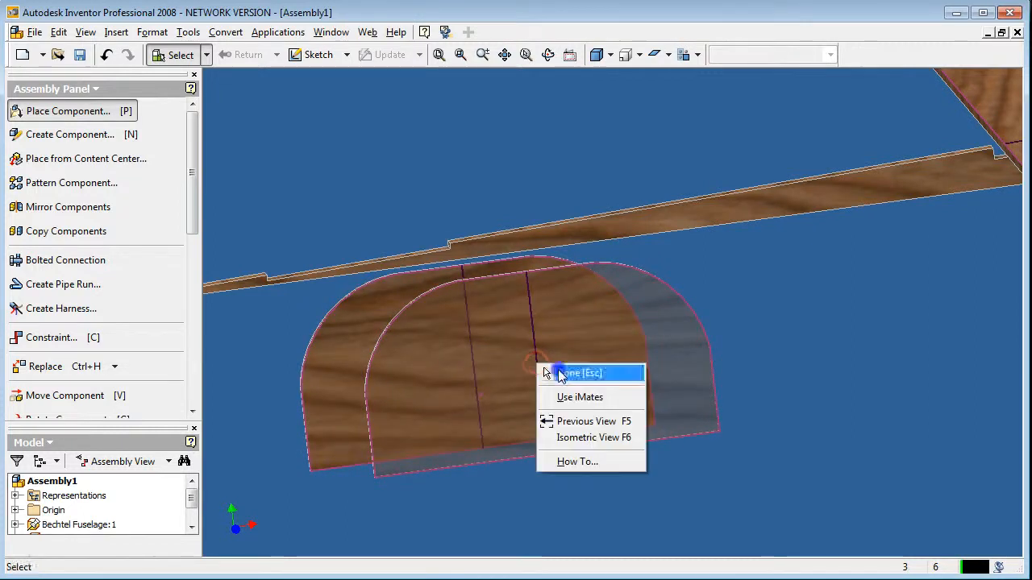
pyautogui.click(579, 372)
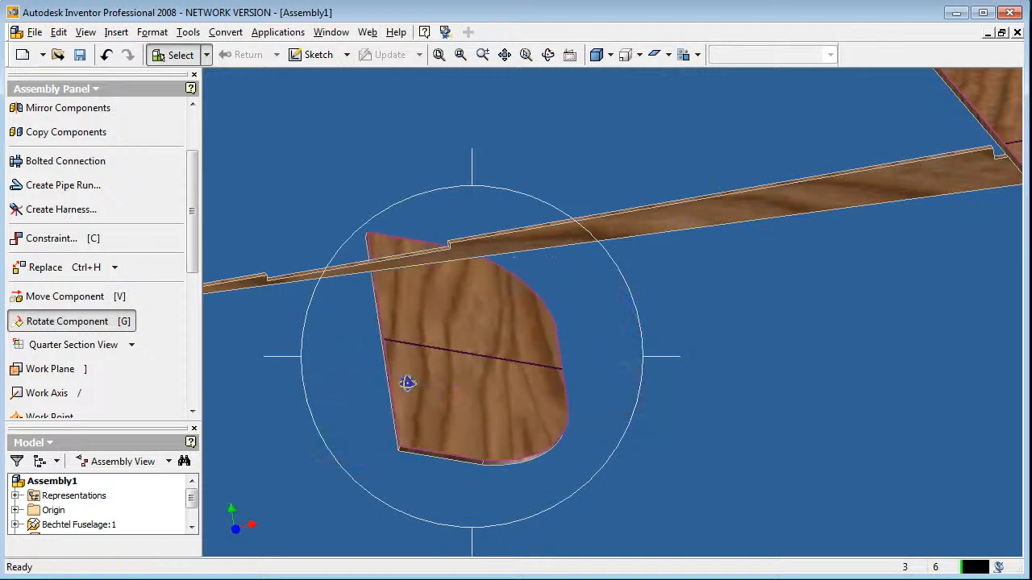
pyautogui.moveTo(407, 384); pyautogui.dragTo(406, 357)
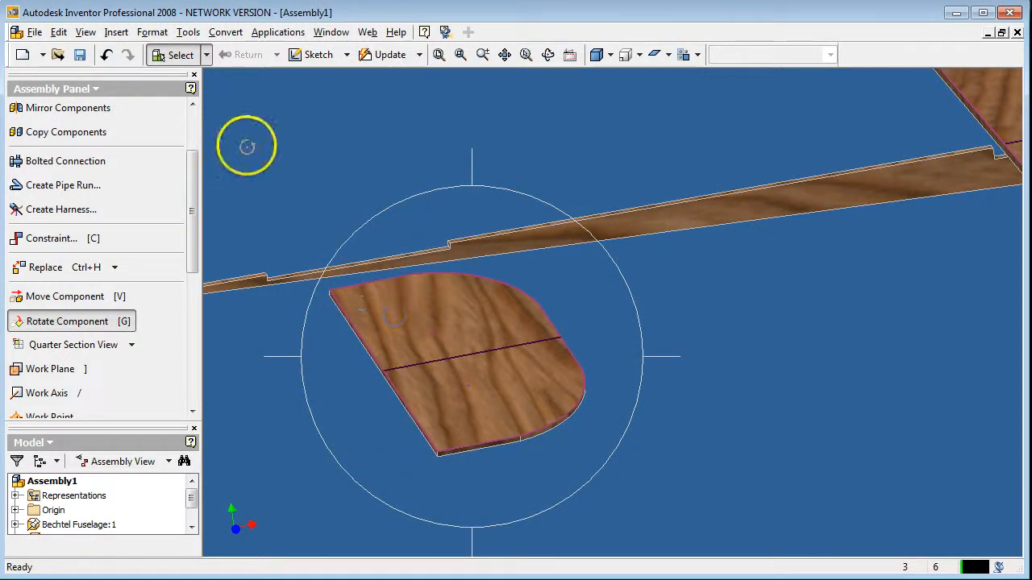
# - Mate the horizontal stabilizer face to the fuselage tail face
pyautogui.click(52, 238)
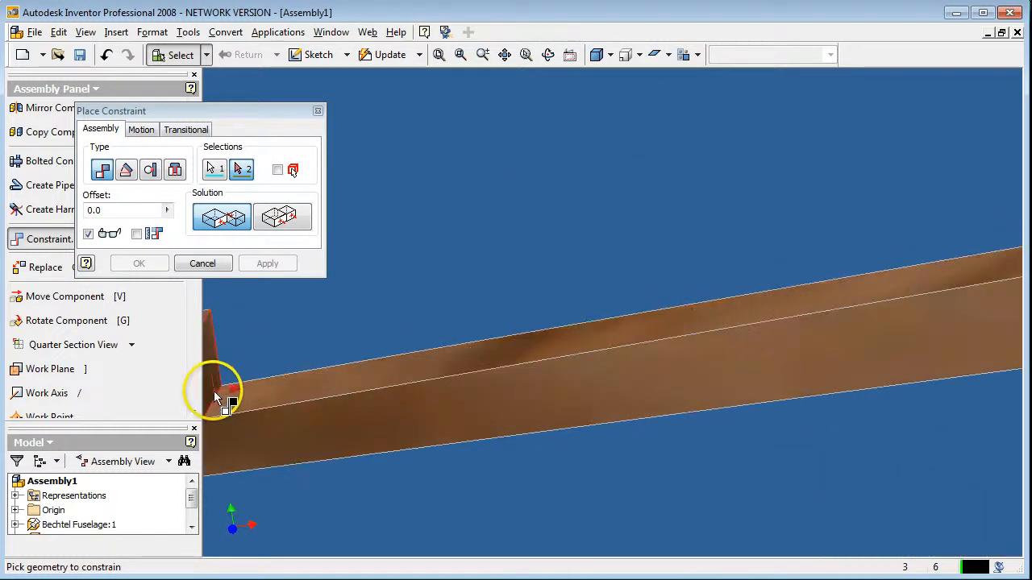
pyautogui.click(223, 387)
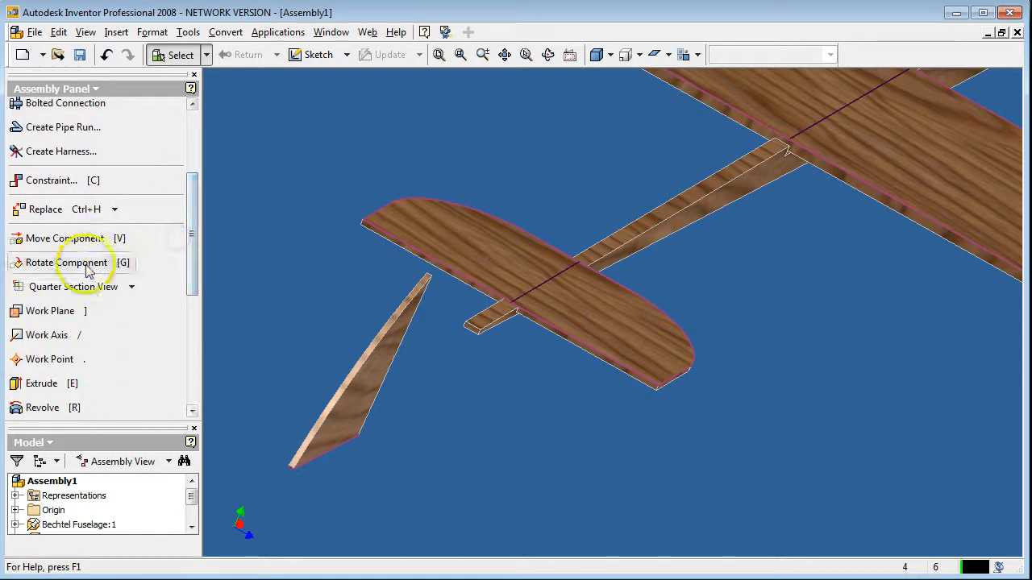
# - Rotate the vertical stabilizer component in several drags until it points toward upright near the tail
pyautogui.click(379, 385)
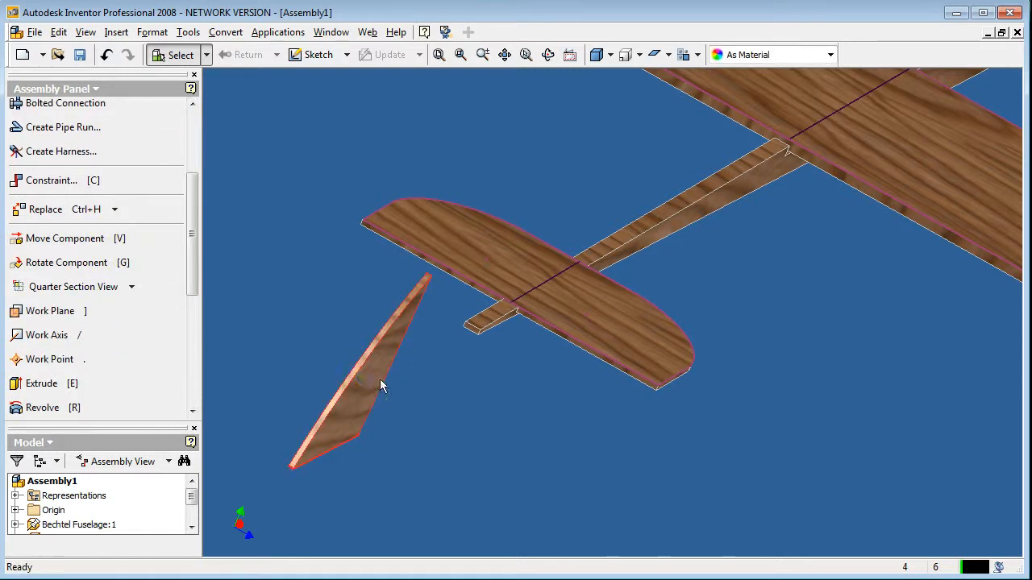
pyautogui.click(68, 263)
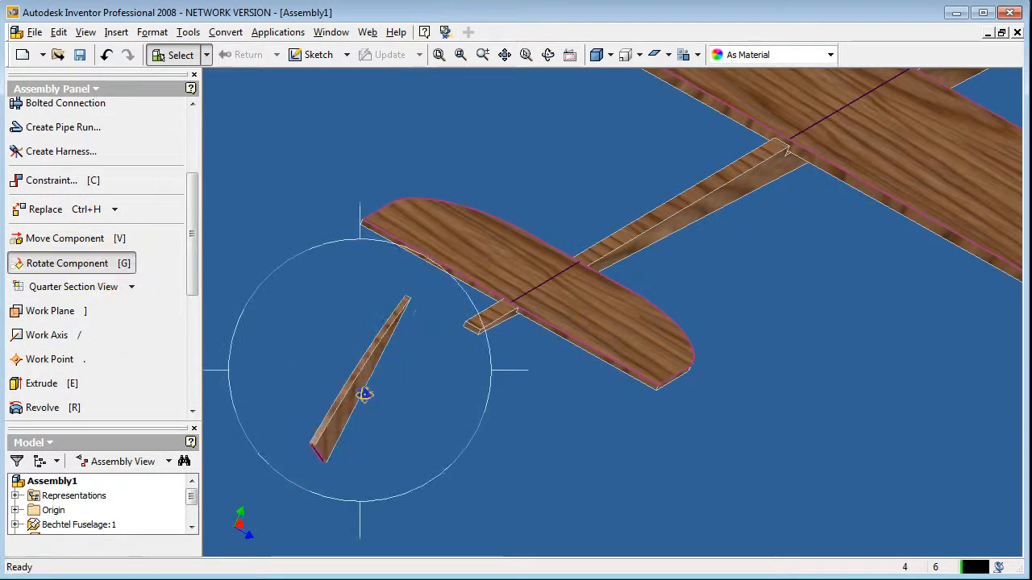
pyautogui.moveTo(364, 393); pyautogui.dragTo(378, 391)
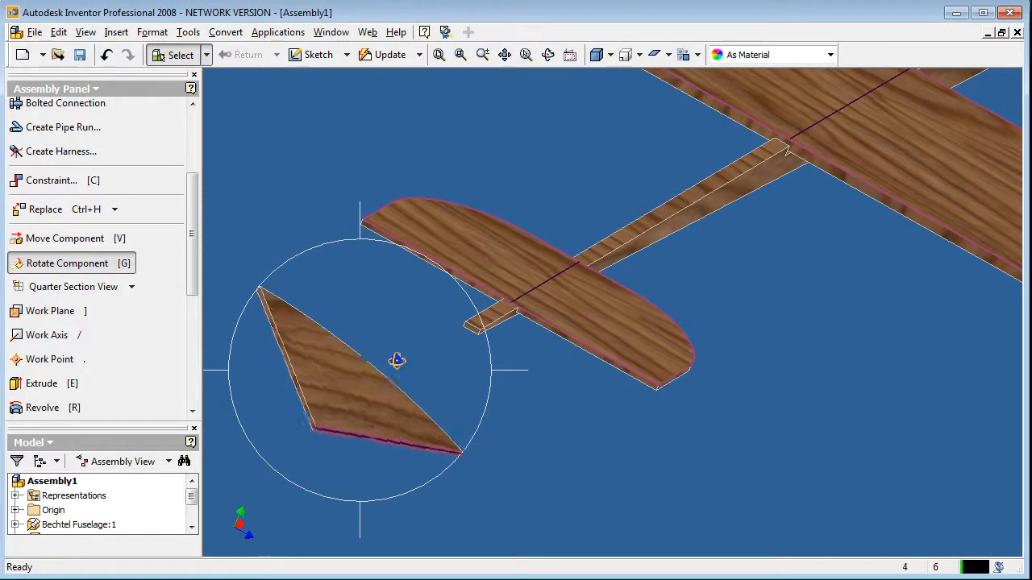
pyautogui.moveTo(395, 361); pyautogui.dragTo(448, 407)
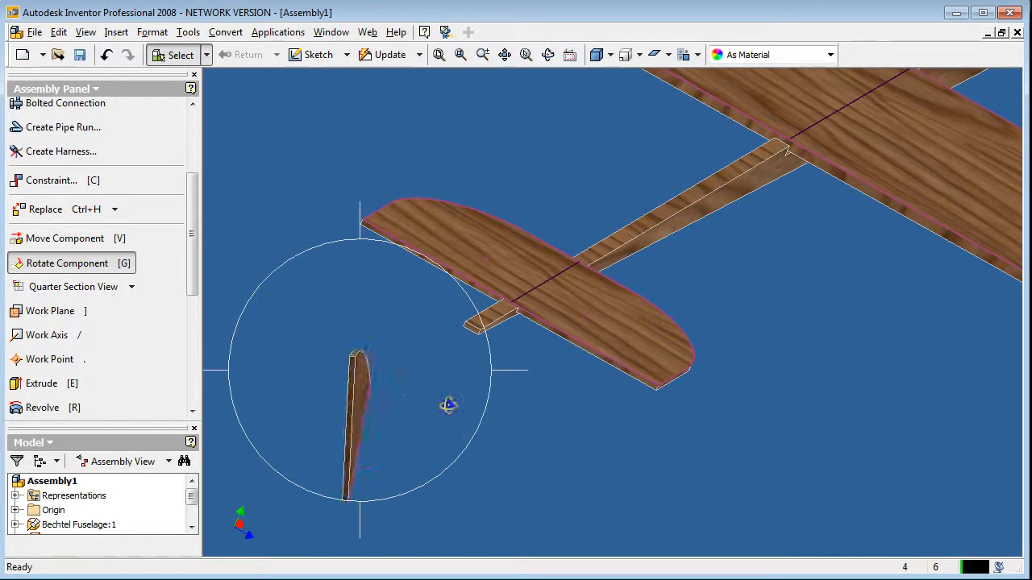
pyautogui.moveTo(448, 407); pyautogui.dragTo(413, 410)
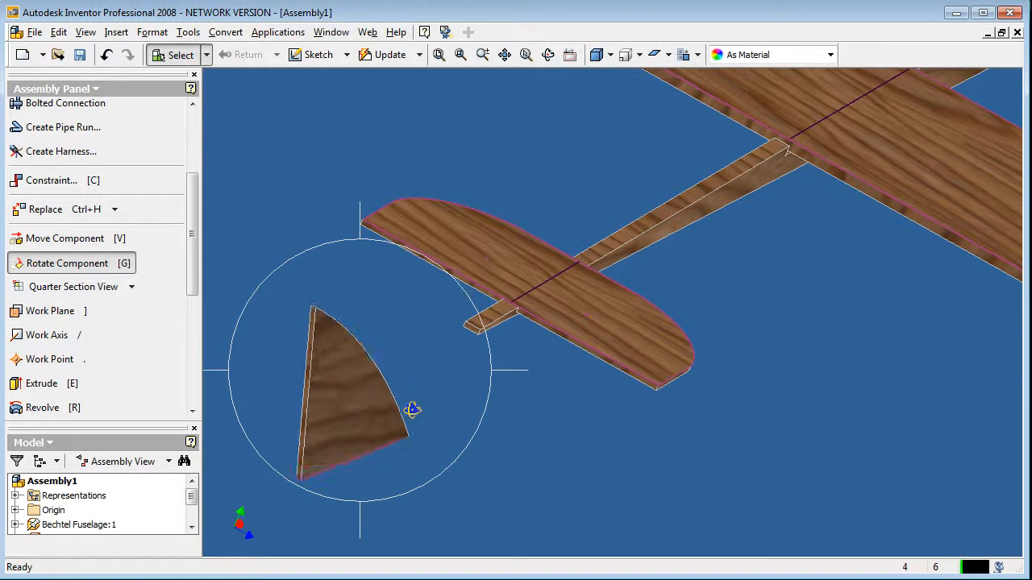
pyautogui.moveTo(45, 180)
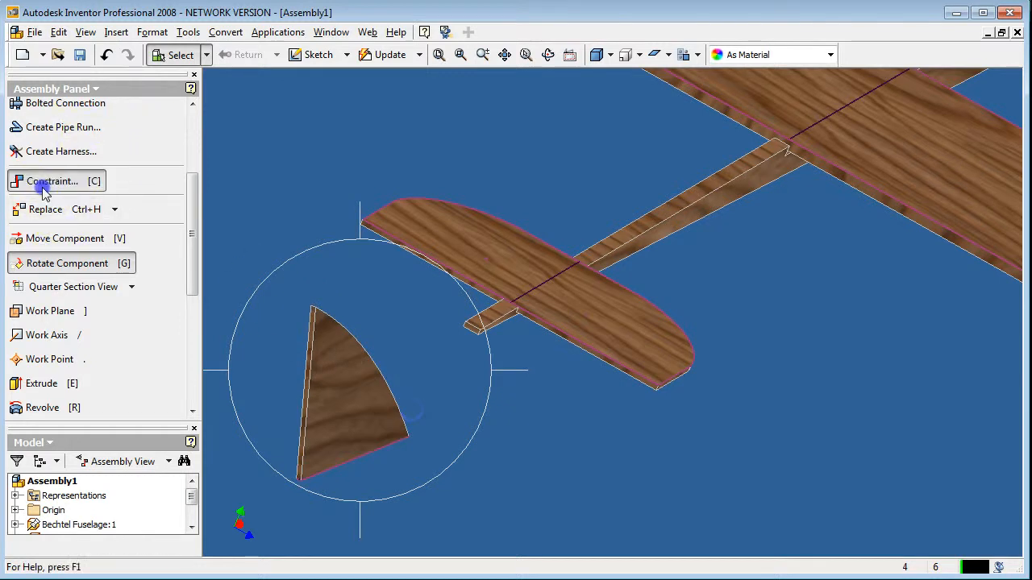
# - Mate the vertical stabilizer's bottom face onto the horizontal stabilizer's top face and view it from the side
pyautogui.click(52, 181)
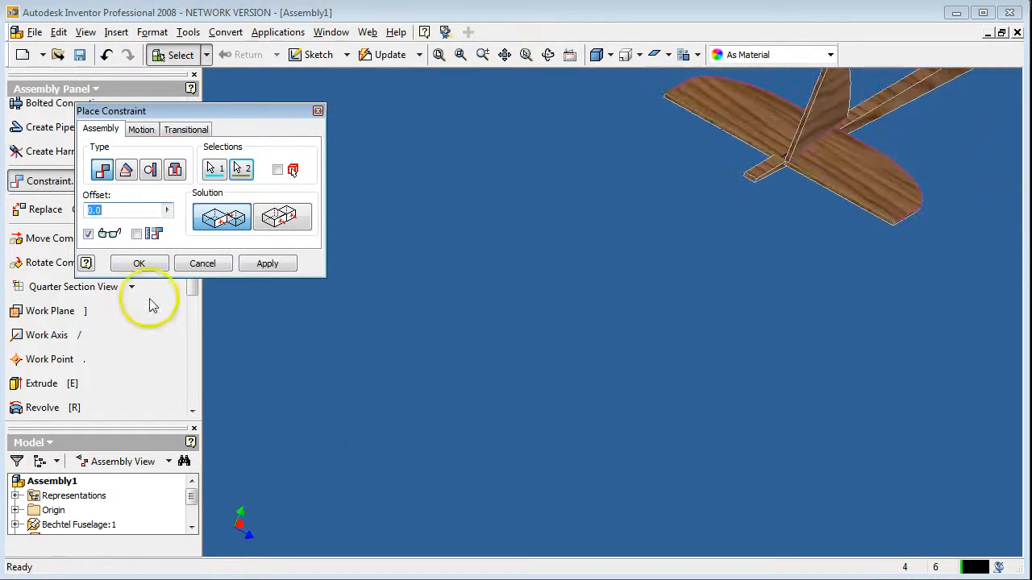
pyautogui.click(842, 125)
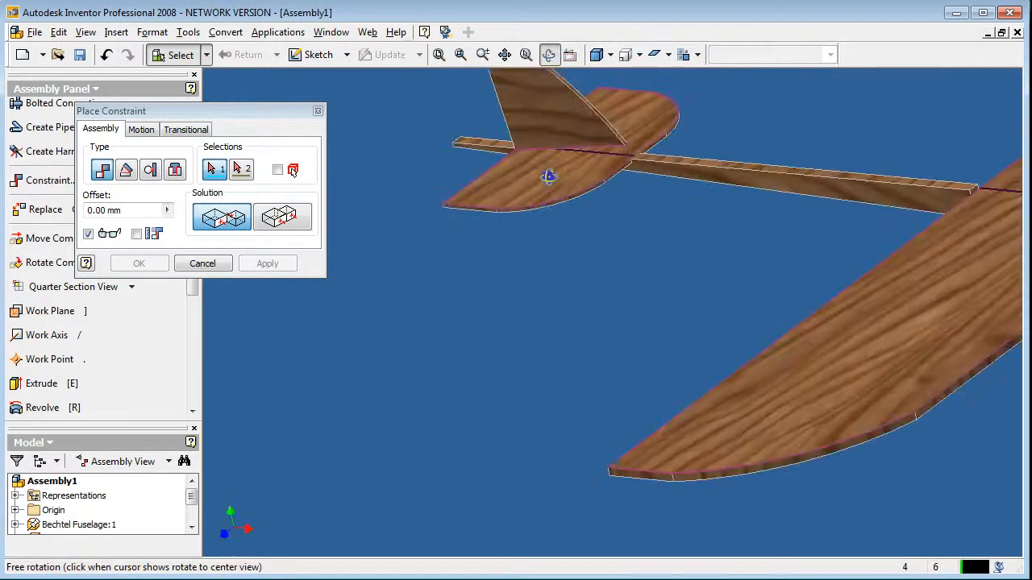
pyautogui.moveTo(548, 175); pyautogui.dragTo(593, 239)
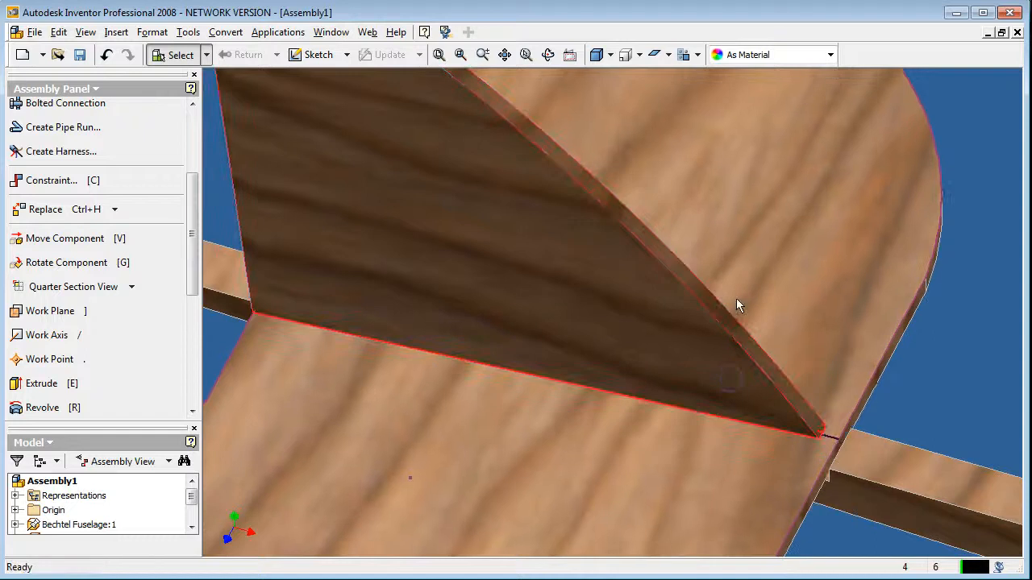
# - Close Place Constraint and orbit around the tail to check the stabilizers from below
pyautogui.click(548, 54)
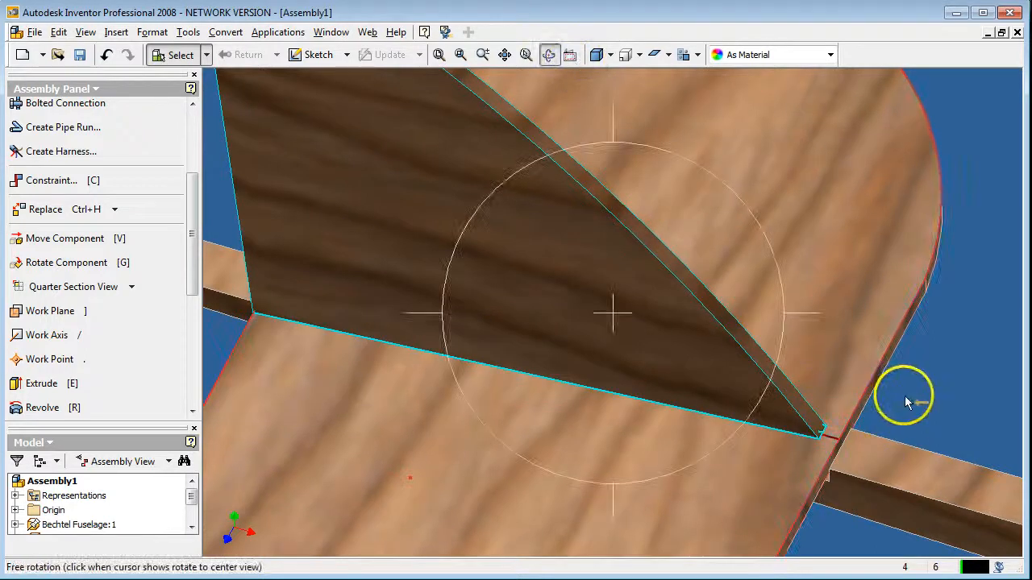
pyautogui.moveTo(906, 403); pyautogui.dragTo(696, 443)
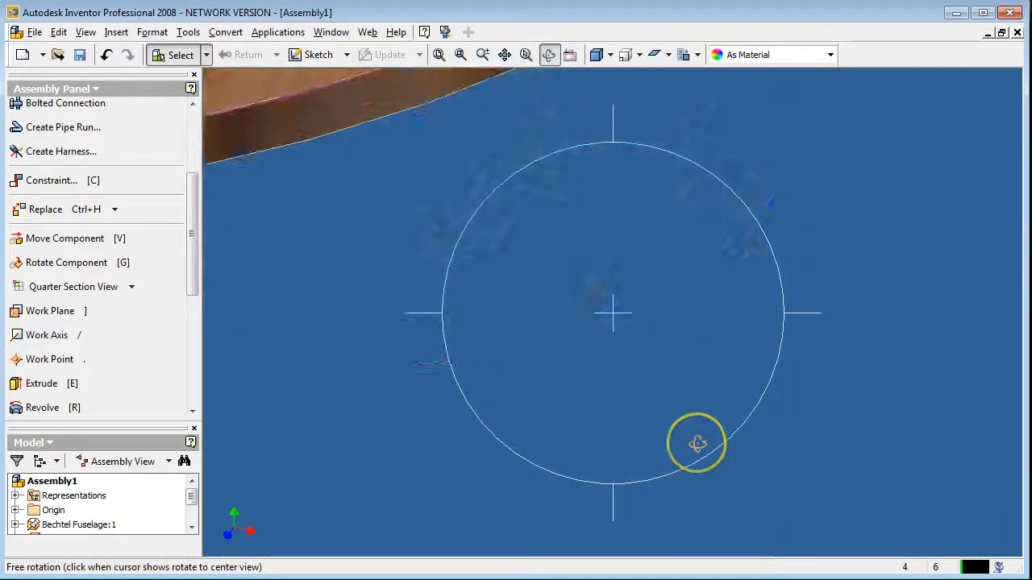
pyautogui.moveTo(697, 443); pyautogui.dragTo(719, 380)
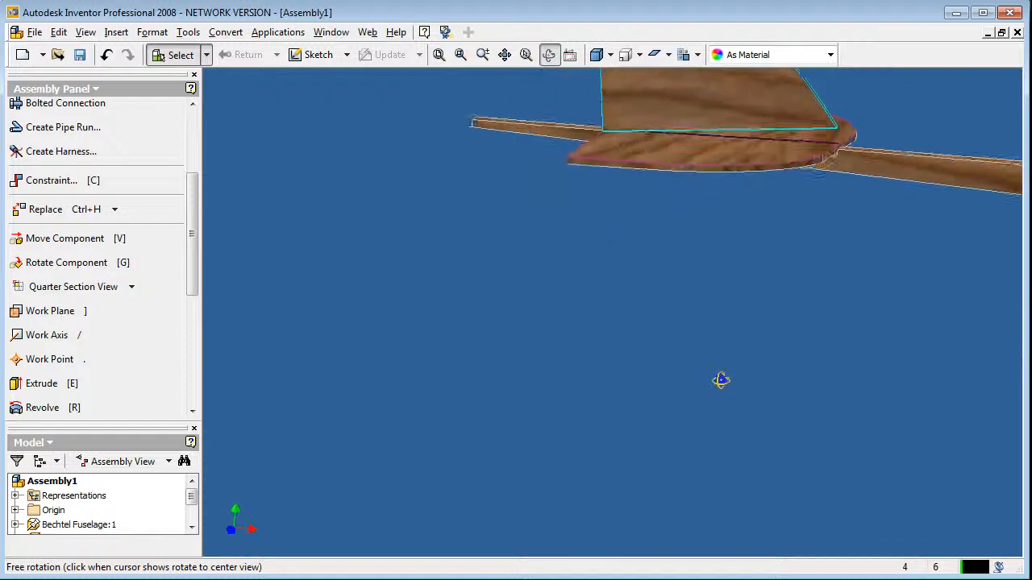
pyautogui.moveTo(719, 380); pyautogui.dragTo(789, 506)
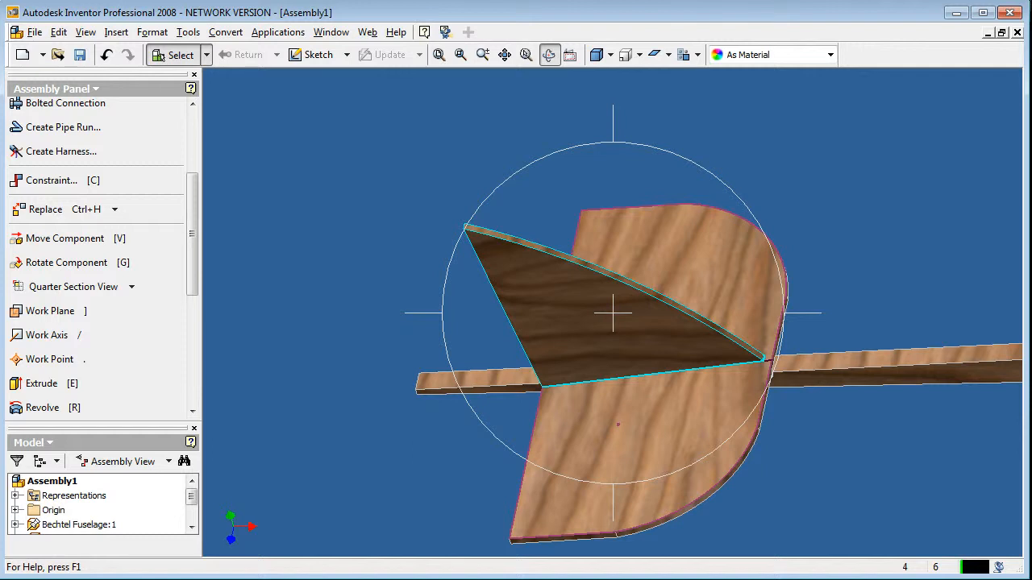
# - Drag the vertical stabilizer along its mate, then undo the accidental move
pyautogui.click(603, 332)
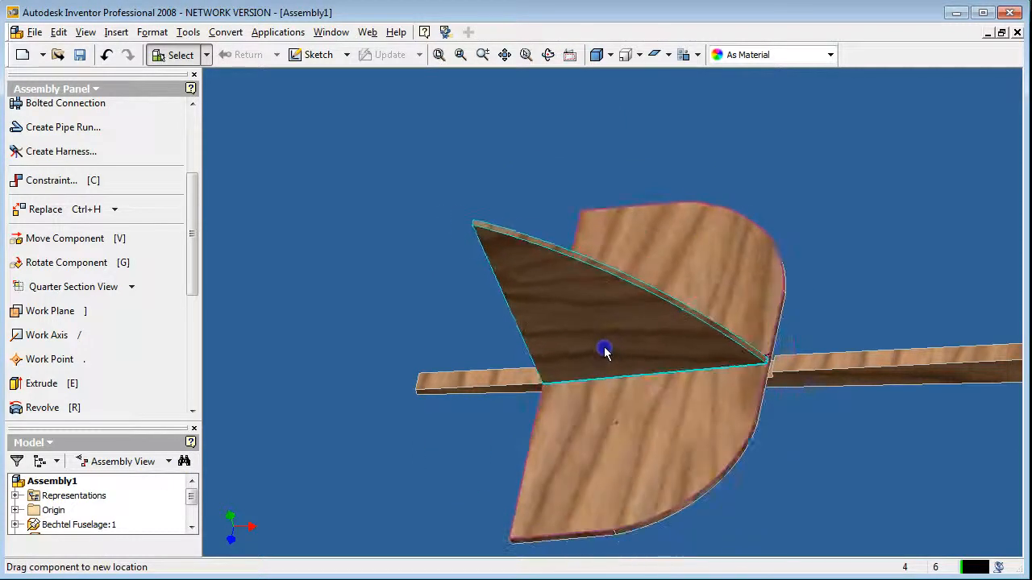
pyautogui.click(106, 55)
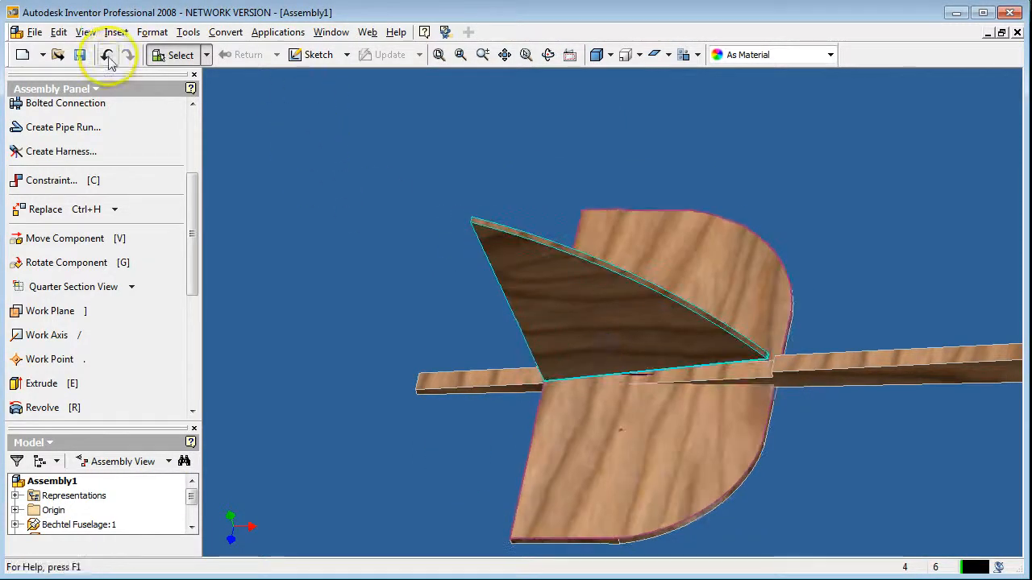
pyautogui.moveTo(106, 55)
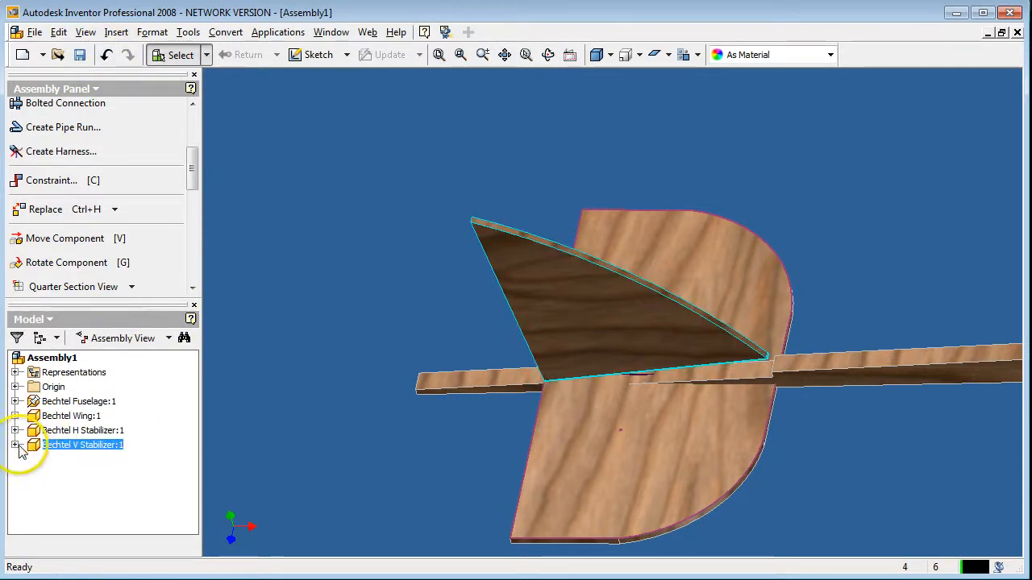
# - Delete Mate:3 under Bechtel V Stabilizer:1 in the Model browser
pyautogui.click(16, 445)
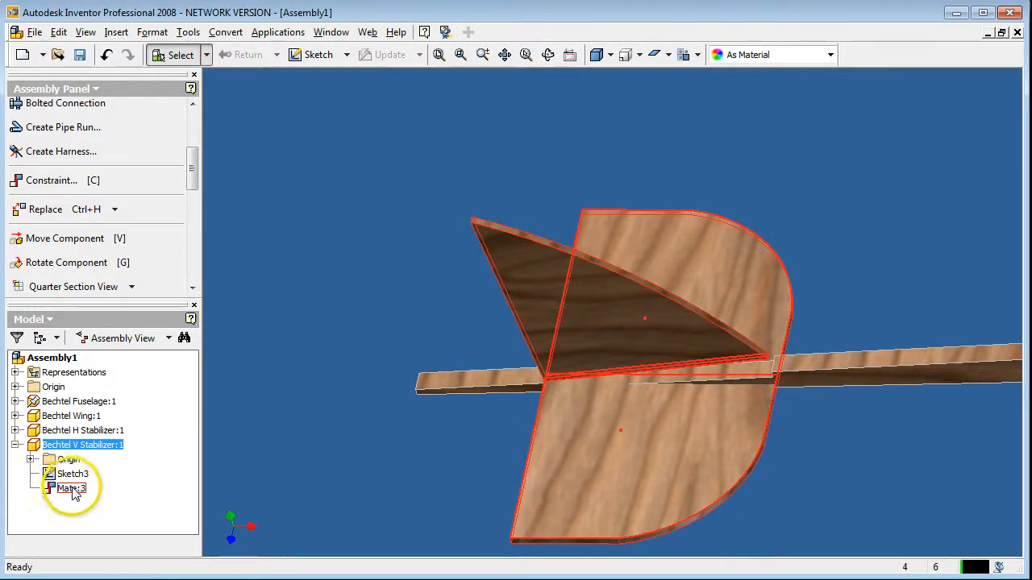
pyautogui.rightClick(71, 487)
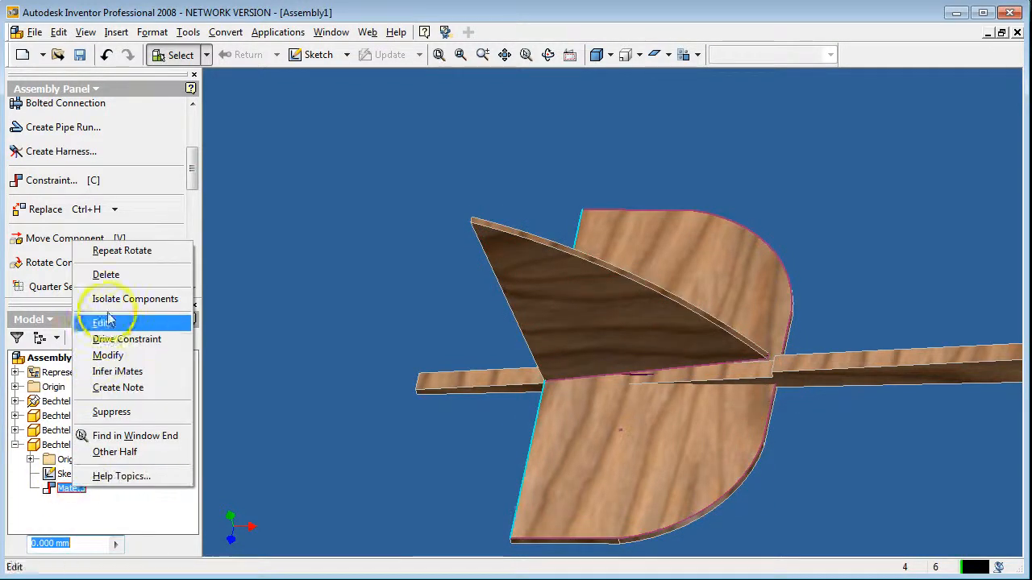
pyautogui.click(103, 323)
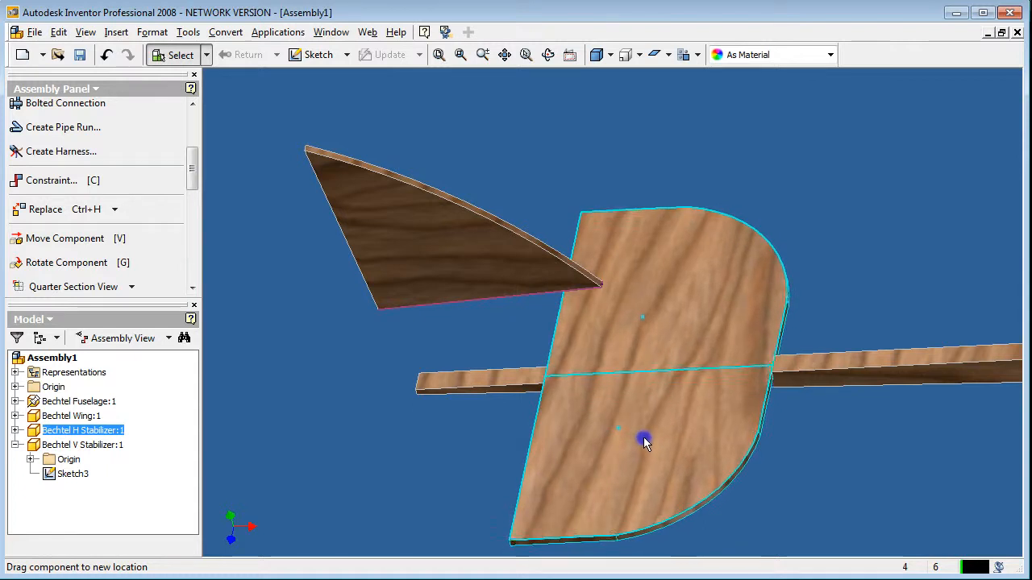
# - Move the freed vertical stabilizer off the horizontal stabilizer and look at the tail pieces
pyautogui.click(548, 54)
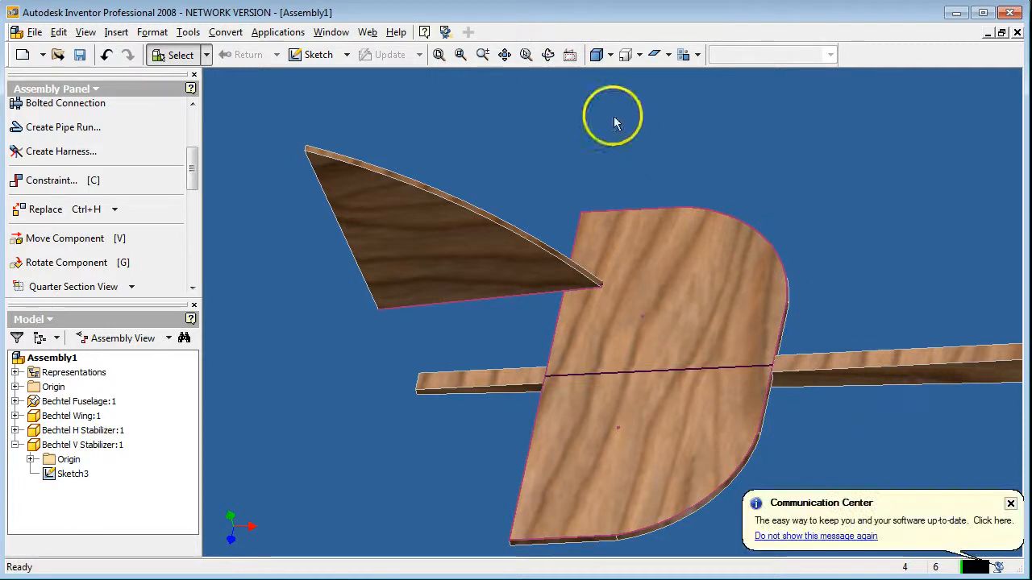
pyautogui.click(548, 55)
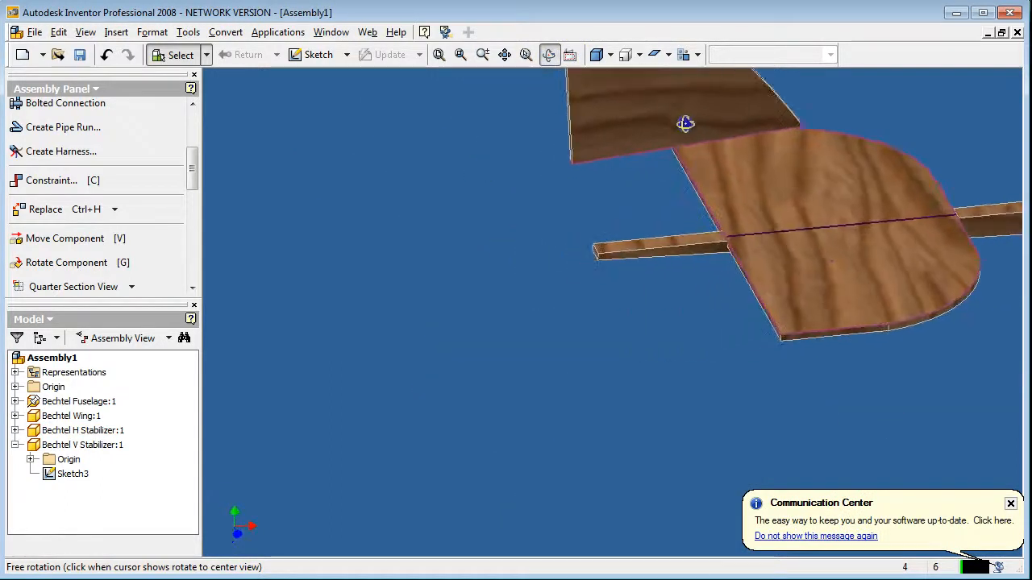
pyautogui.moveTo(685, 122); pyautogui.dragTo(668, 169)
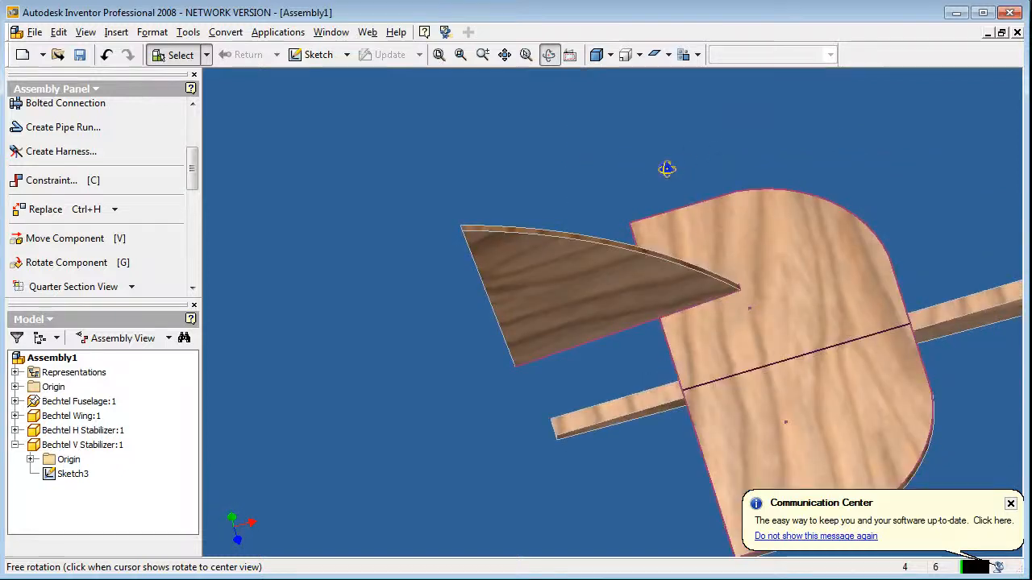
pyautogui.click(668, 169)
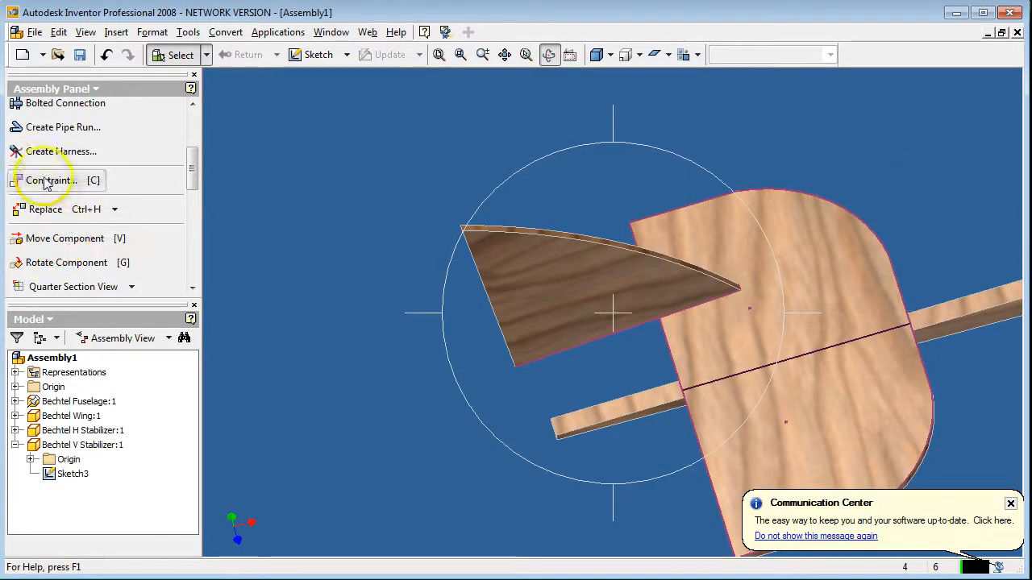
# - Apply a new Mate between the vertical stabilizer face and horizontal stabilizer face, then drag to confirm it holds
pyautogui.click(47, 181)
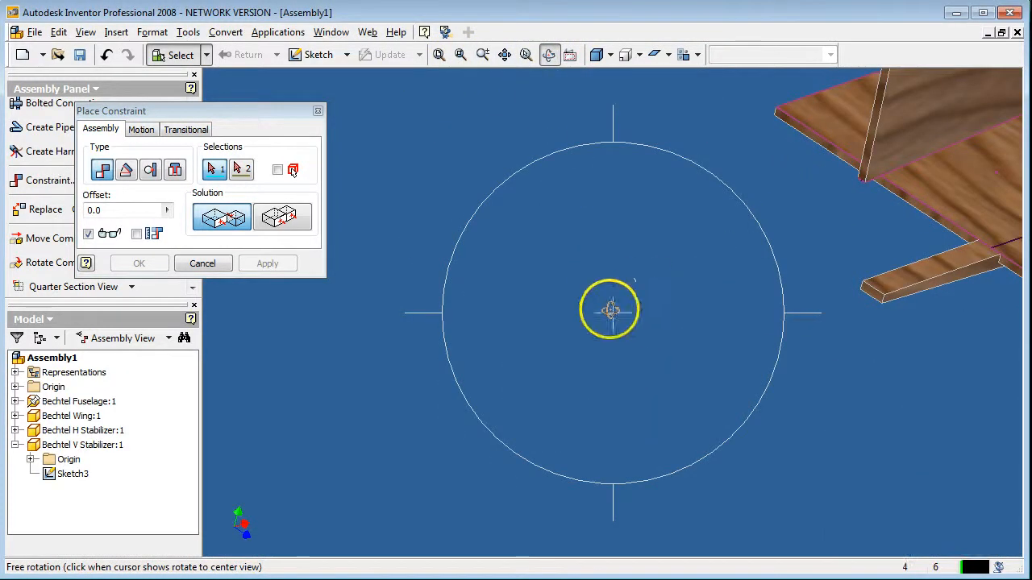
pyautogui.moveTo(609, 309); pyautogui.dragTo(409, 242)
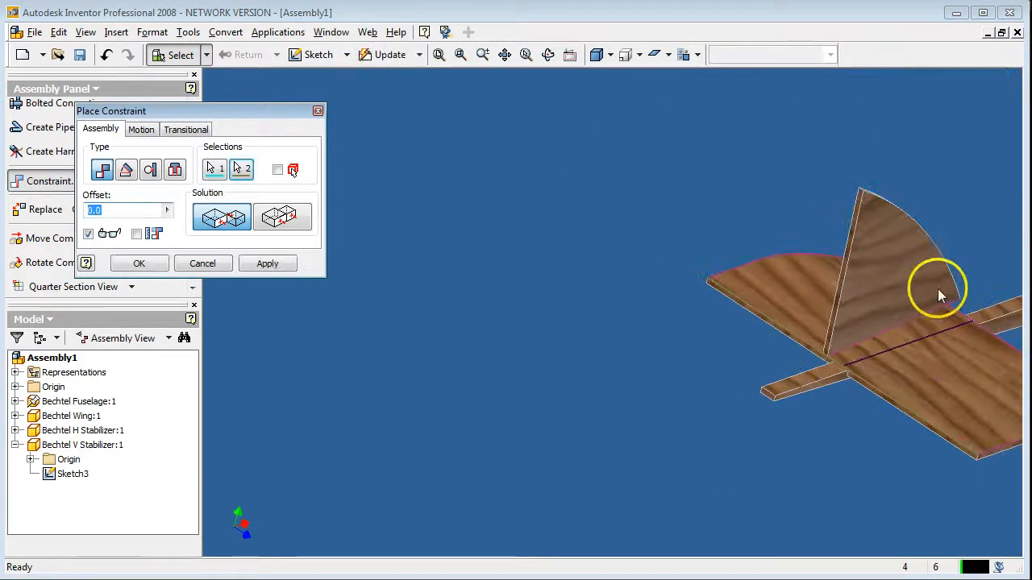
pyautogui.click(268, 265)
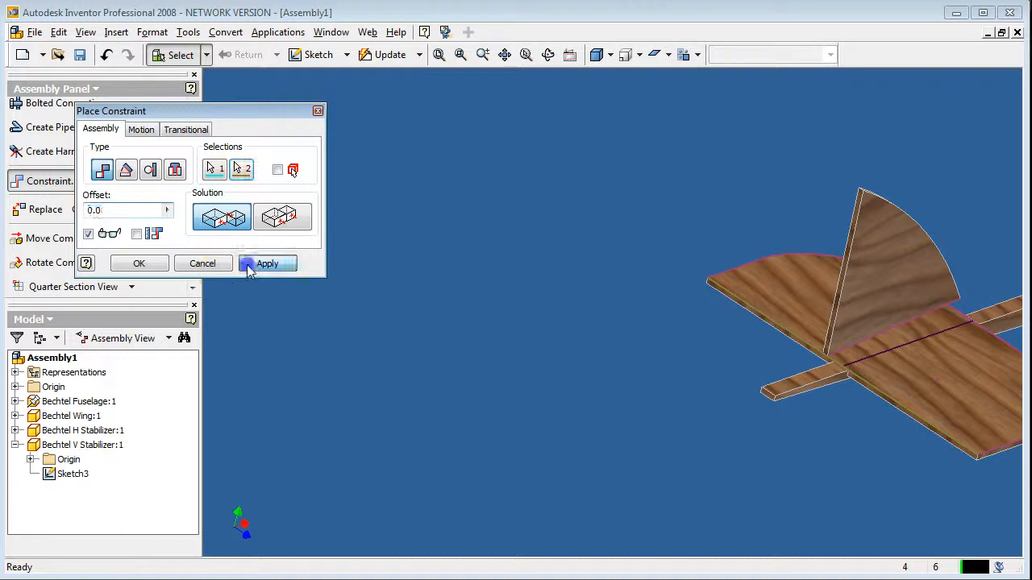
pyautogui.click(267, 264)
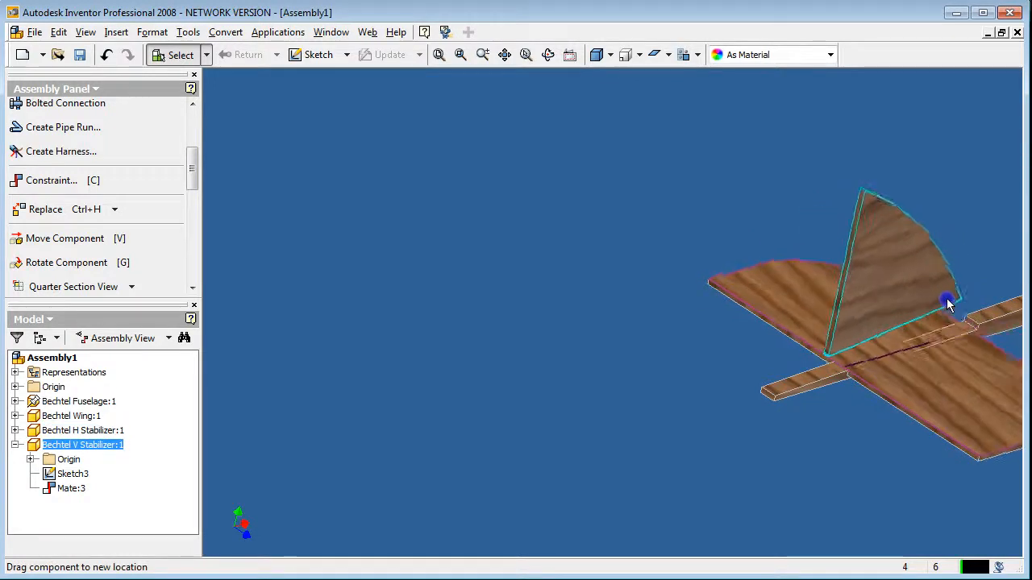
pyautogui.moveTo(949, 305); pyautogui.dragTo(935, 315)
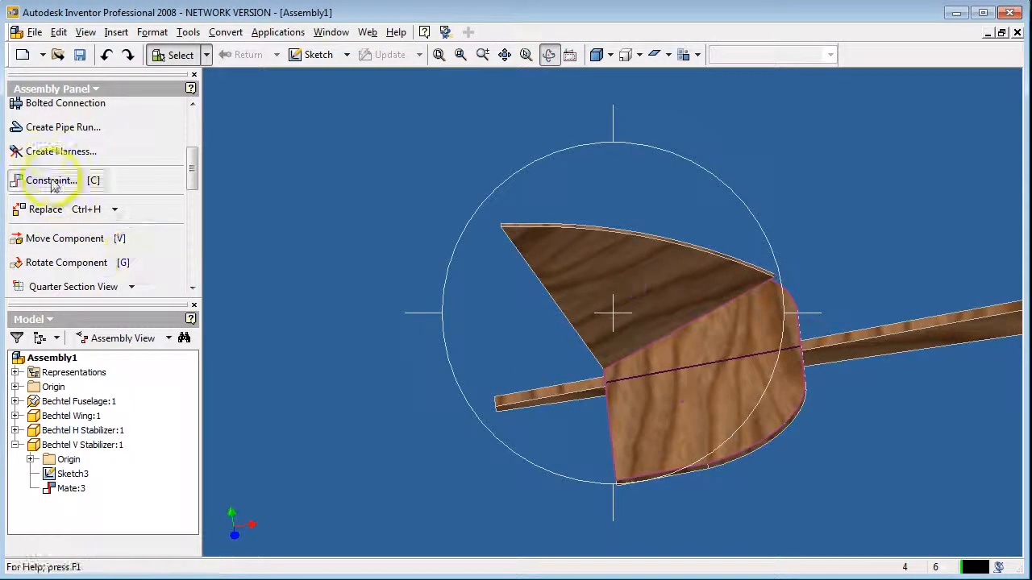
# - Constrain the vertical stabilizer edge to the horizontal stabilizer's curved rim, then cancel out of Place Constraint
pyautogui.click(50, 181)
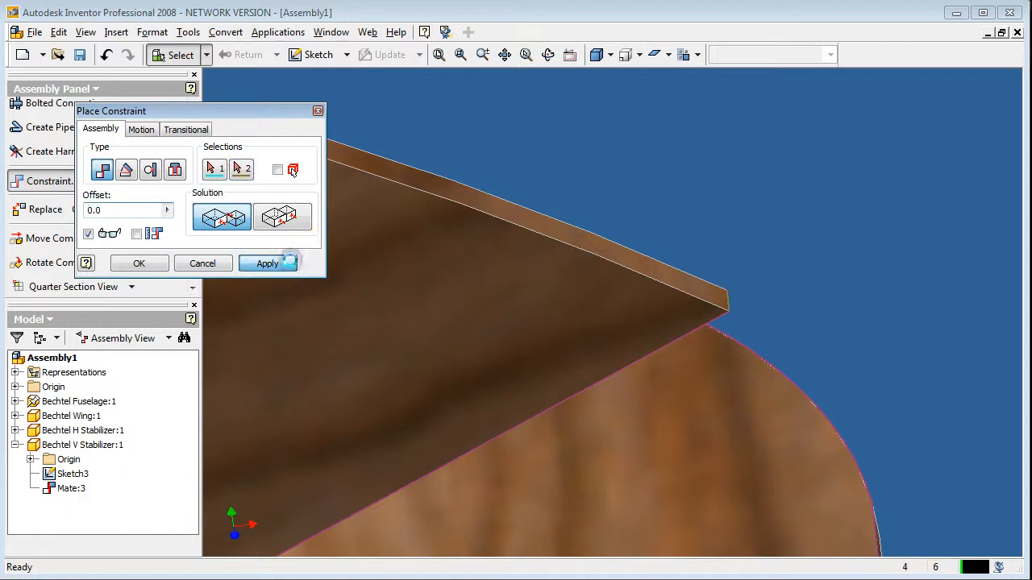
pyautogui.click(268, 264)
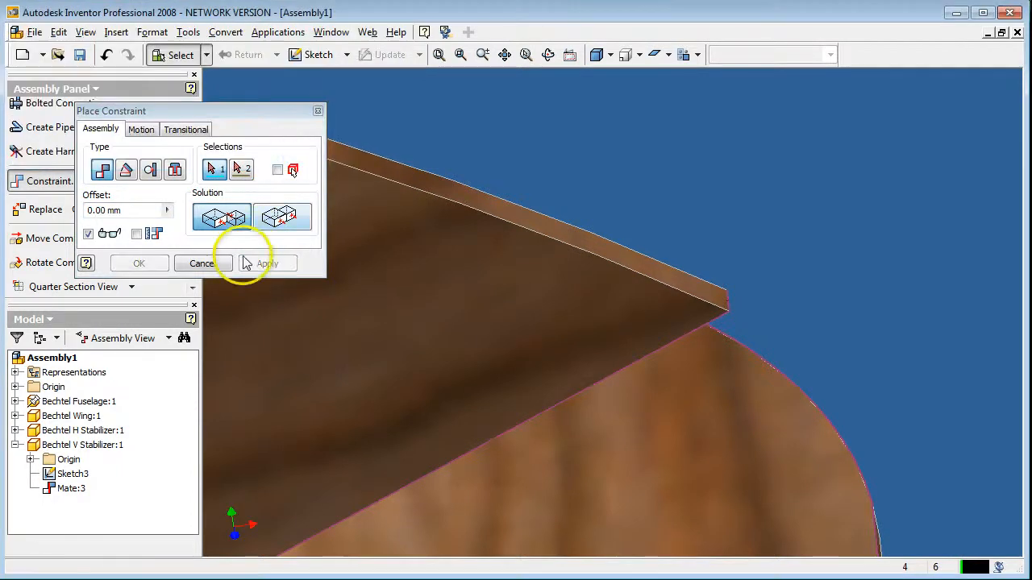
pyautogui.click(202, 264)
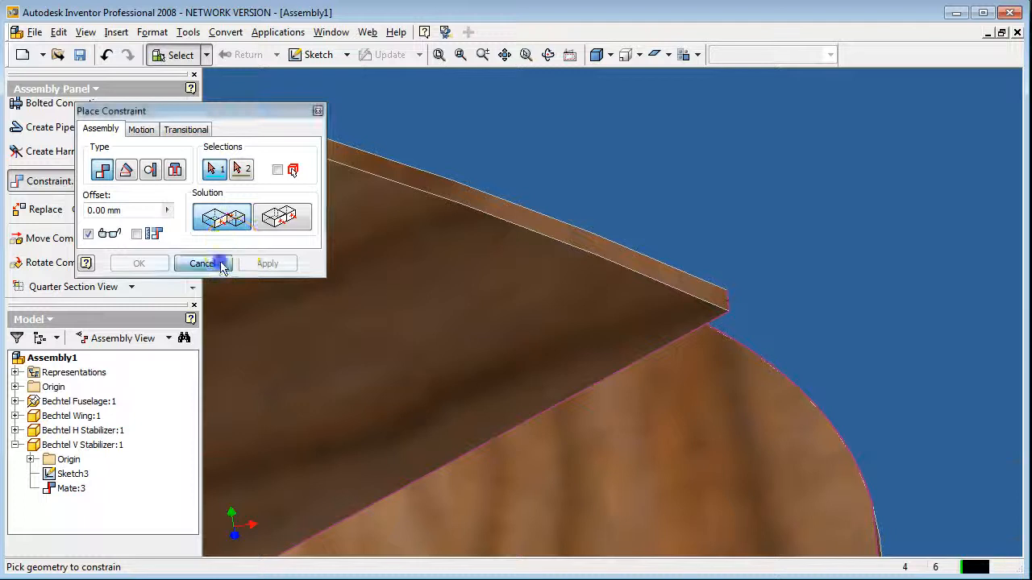
pyautogui.click(199, 264)
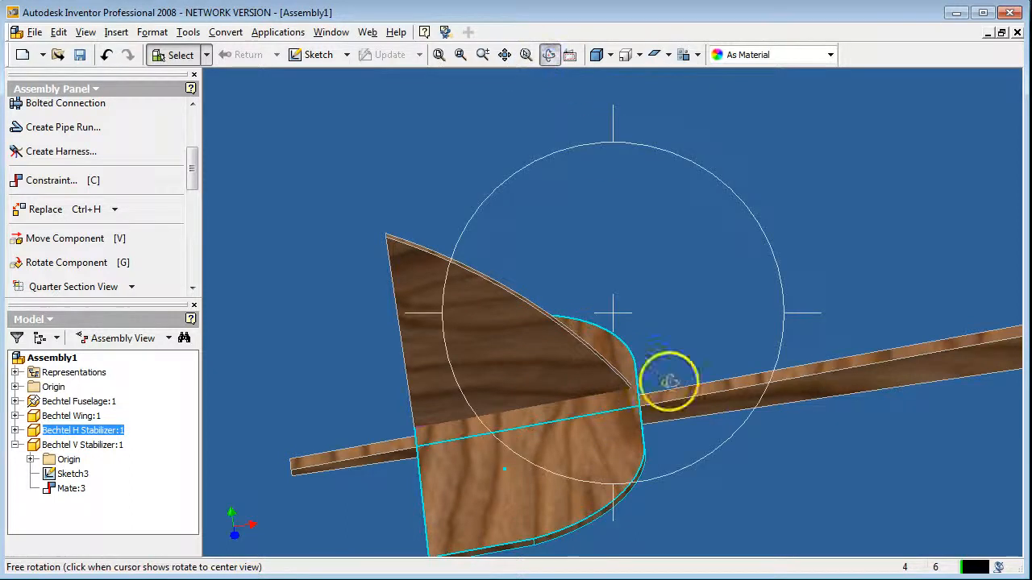
pyautogui.moveTo(669, 383); pyautogui.dragTo(733, 355)
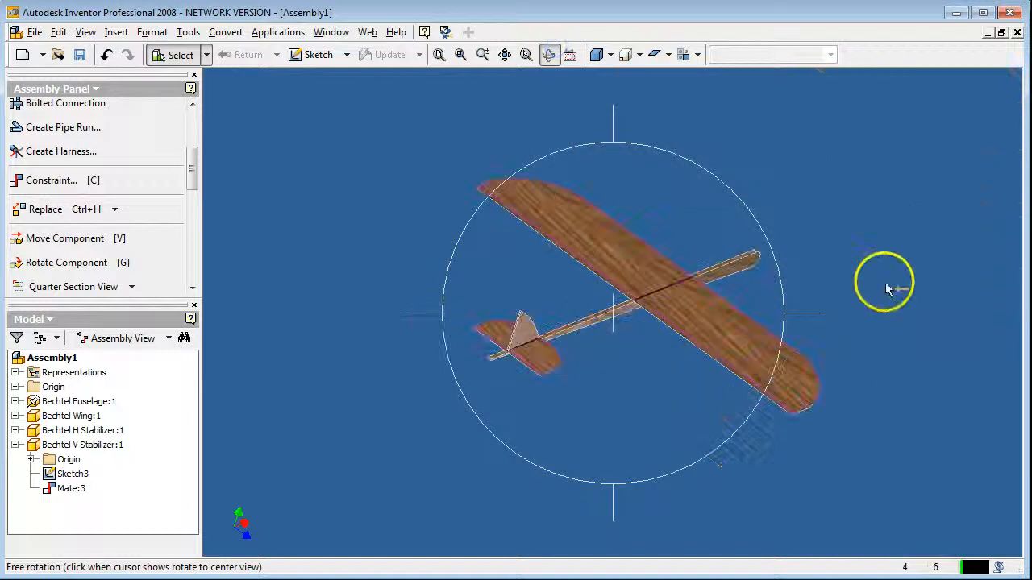
pyautogui.moveTo(887, 288); pyautogui.dragTo(539, 313)
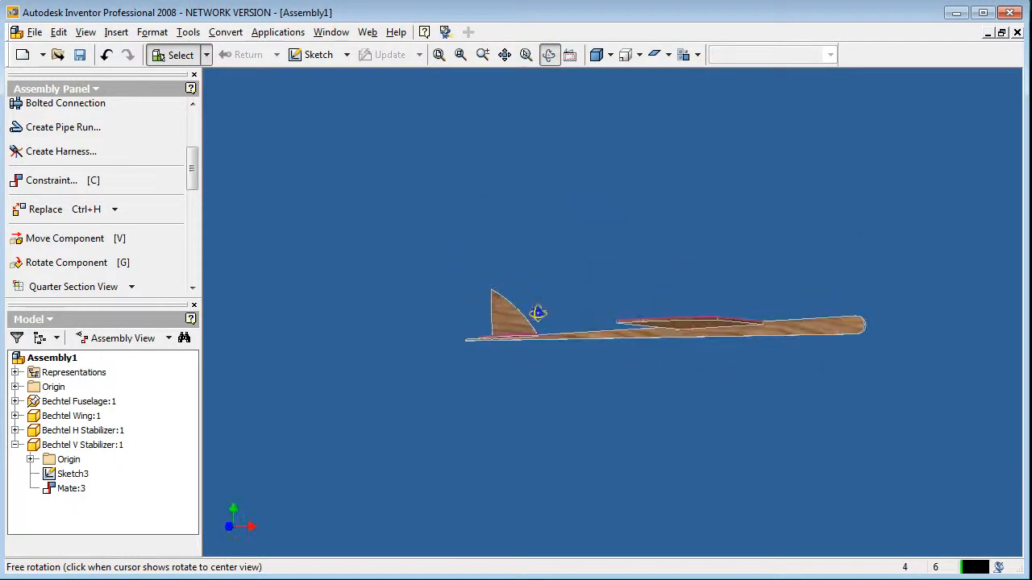
pyautogui.moveTo(538, 313); pyautogui.dragTo(559, 399)
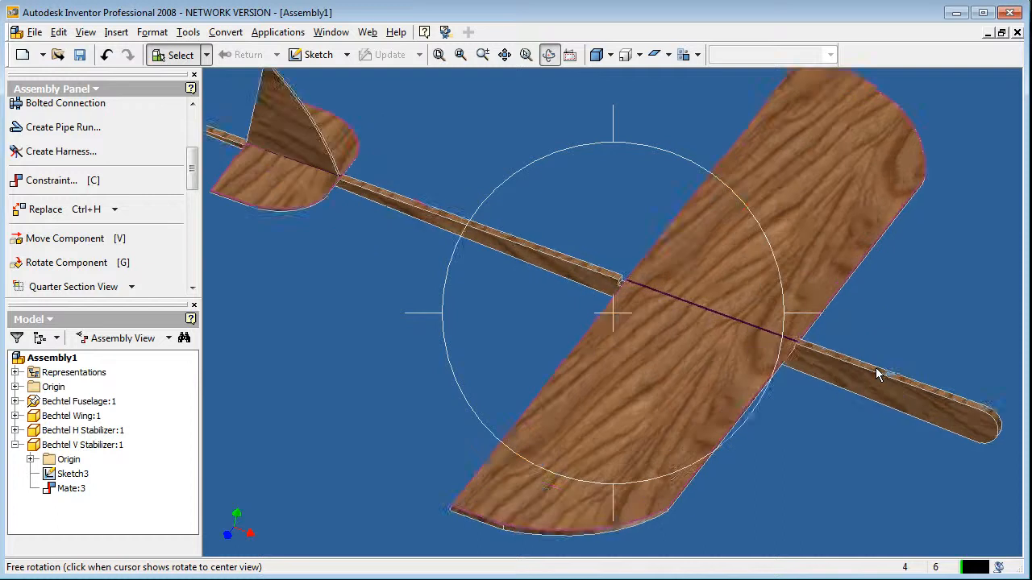
pyautogui.moveTo(879, 374); pyautogui.dragTo(879, 364)
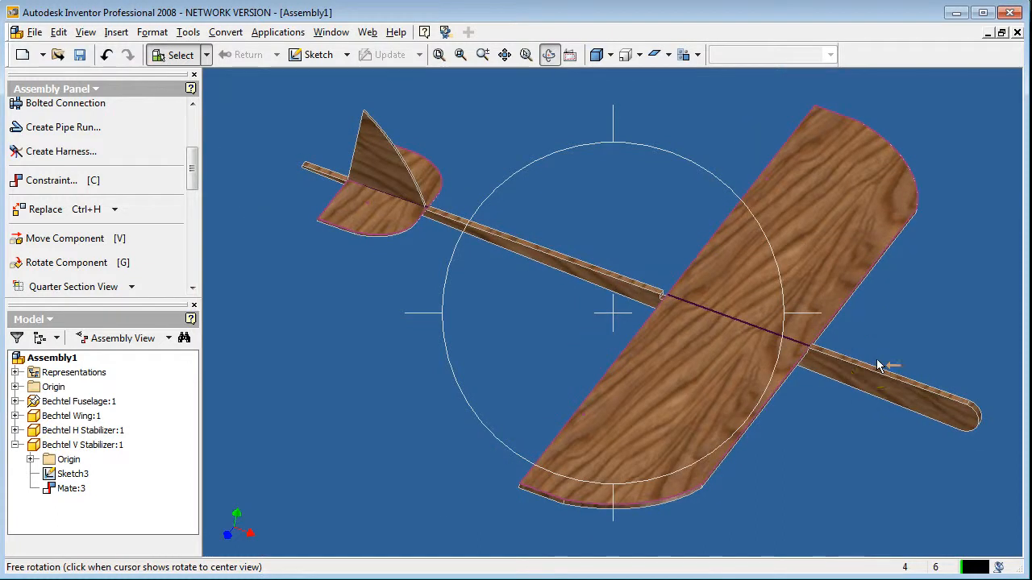